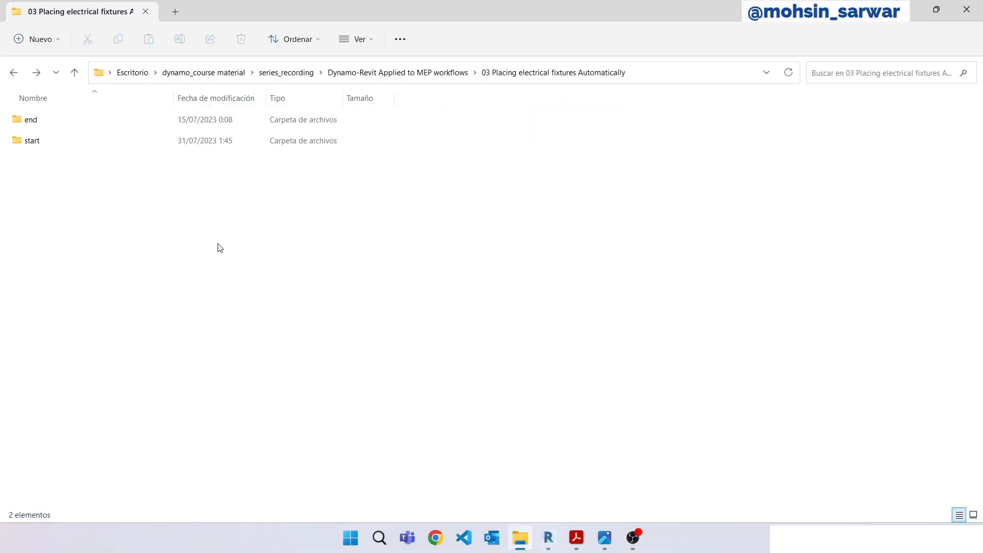
Open the lesson's 'start' folder in File Explorer.
double_click(31, 140)
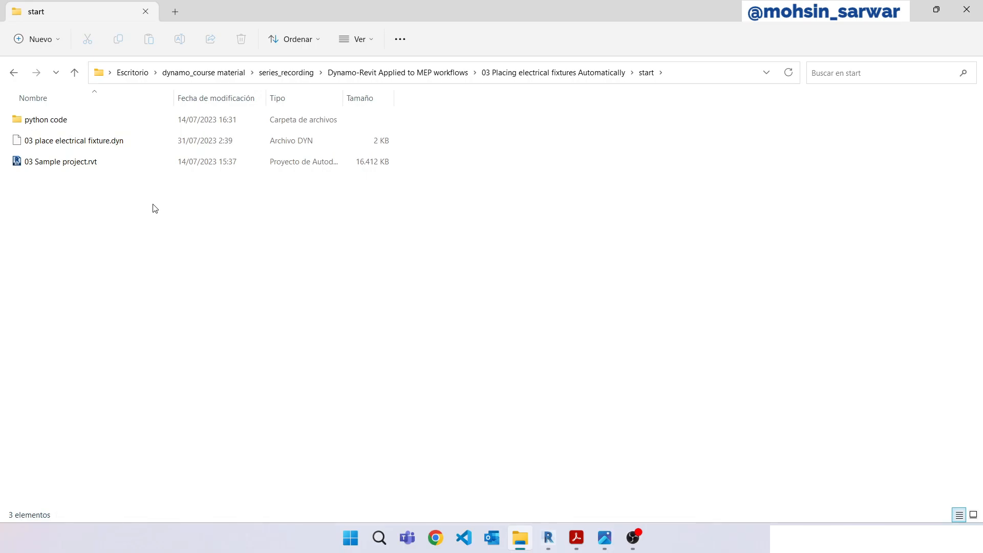
mouse_move(547, 537)
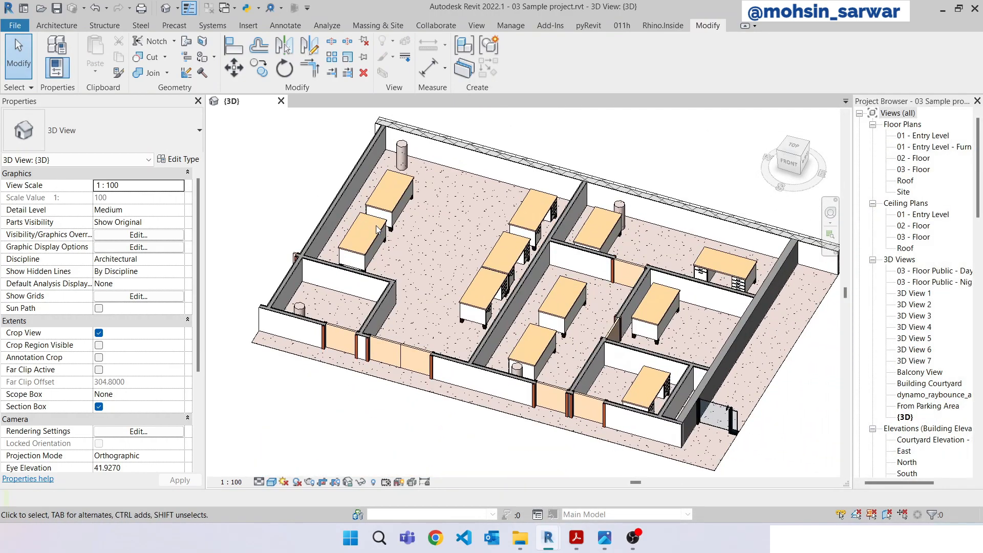
click(360, 241)
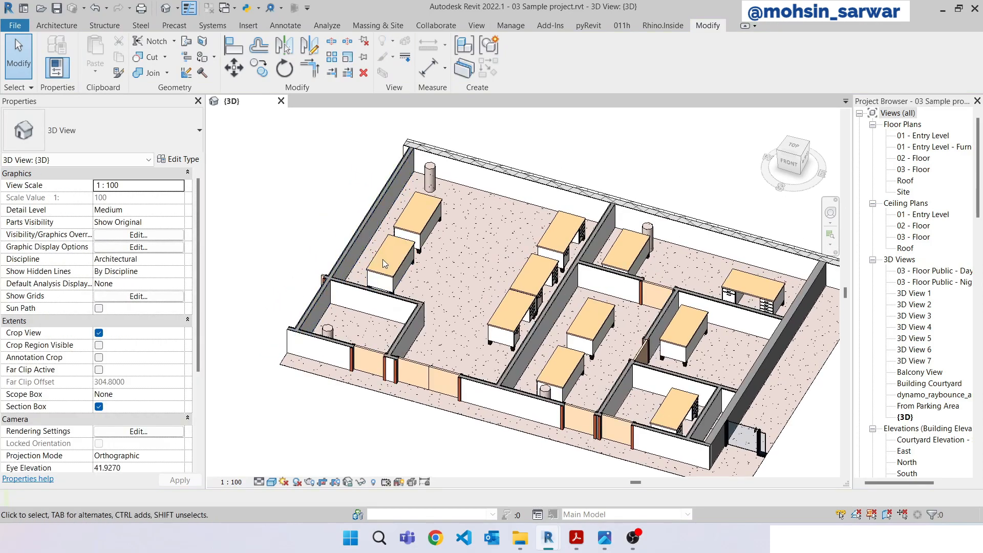
click(392, 260)
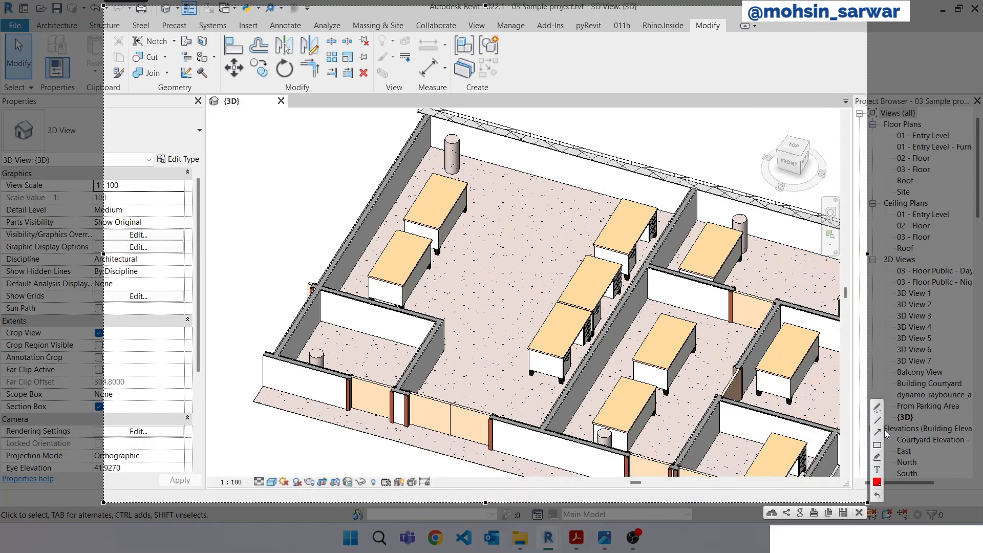
mouse_move(444, 208)
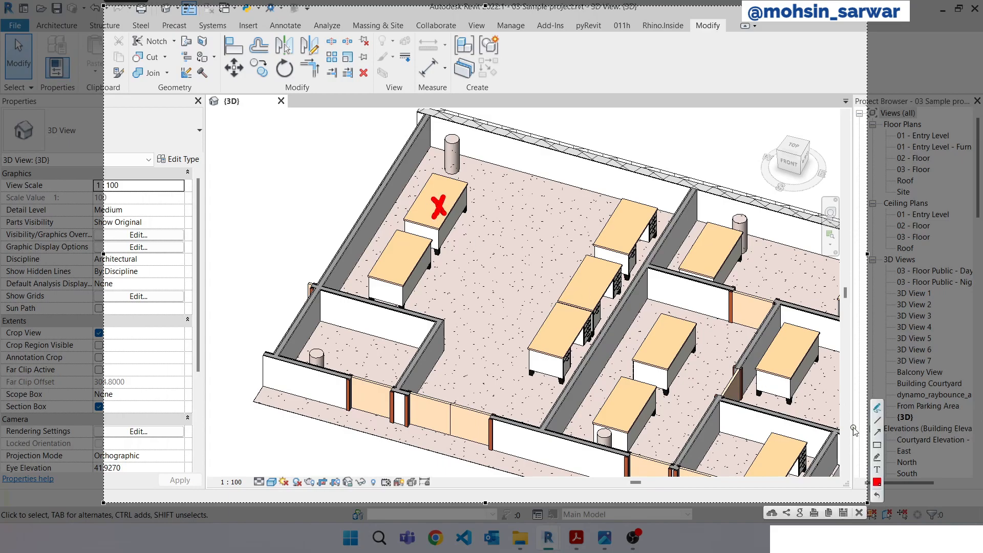
mouse_move(439, 213)
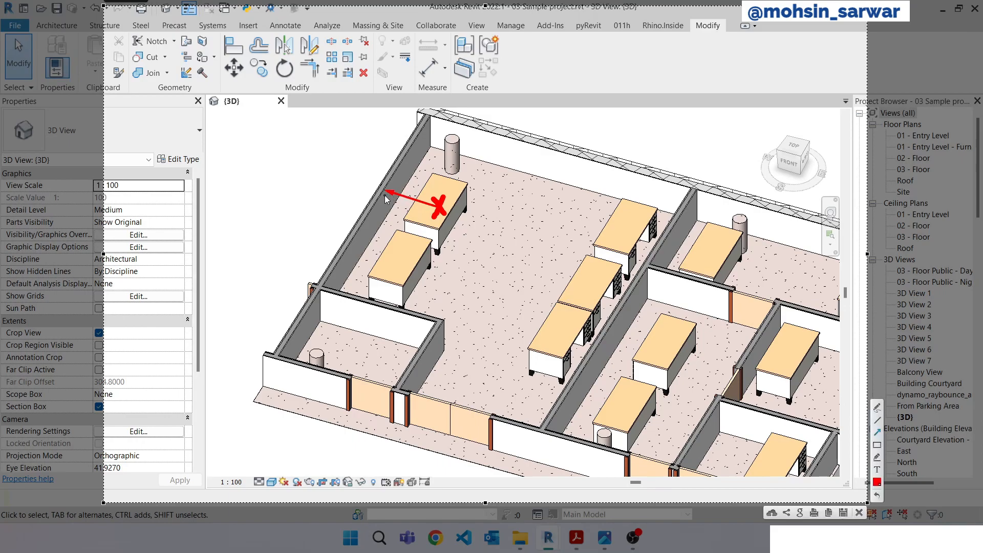
mouse_move(413, 212)
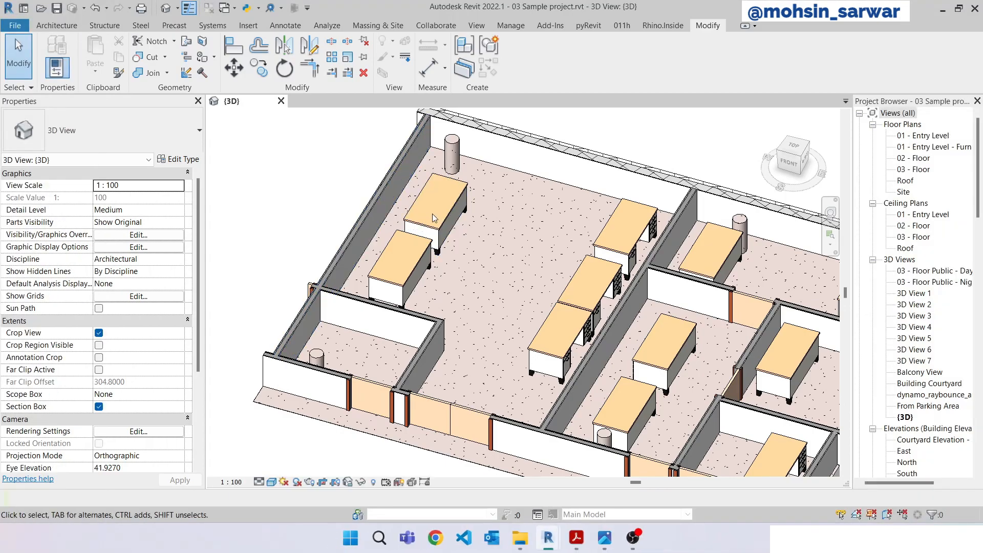
click(432, 213)
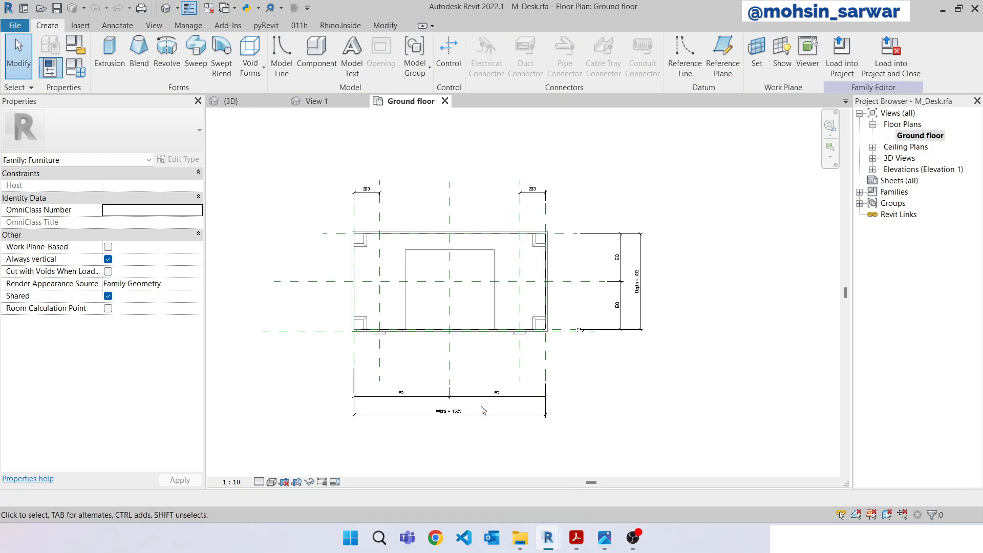
mouse_move(445, 282)
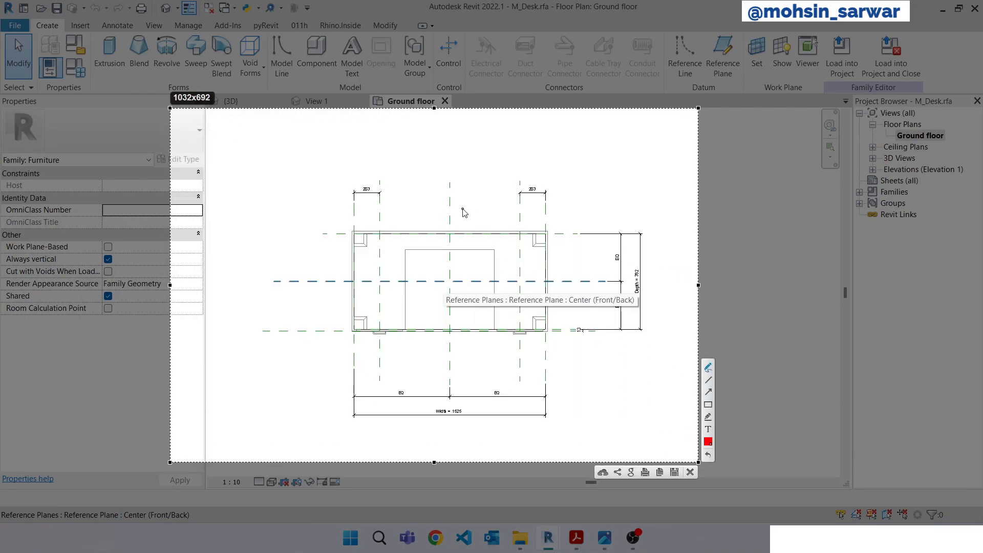
mouse_move(450, 284)
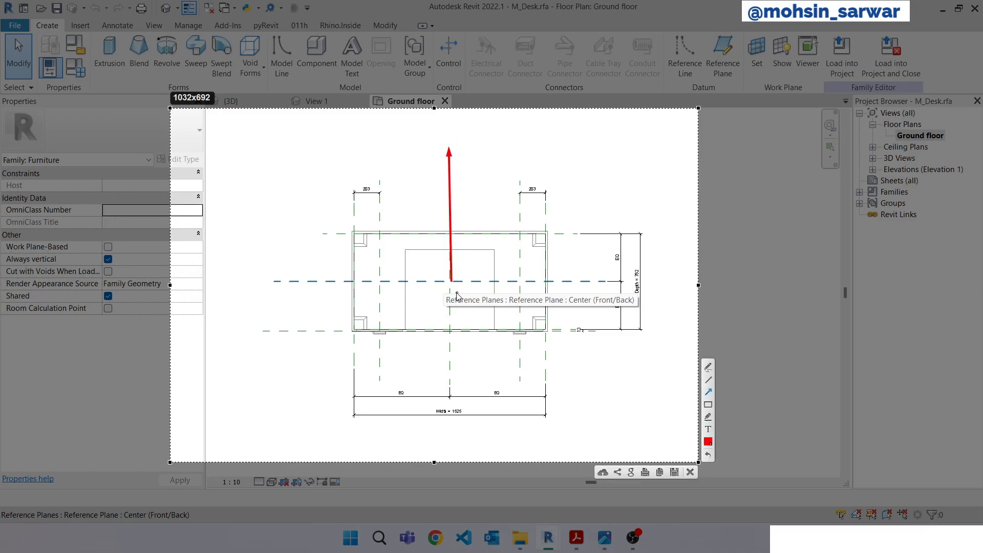
Drag within the Revit view while inspecting the M_Desk family's ground floor plan.
drag(450, 281, 721, 281)
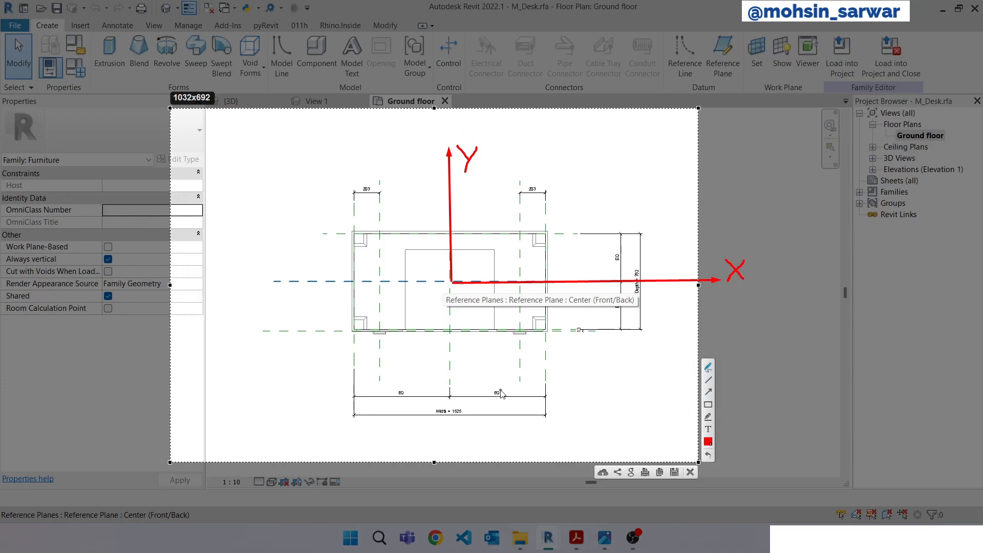
mouse_move(670, 401)
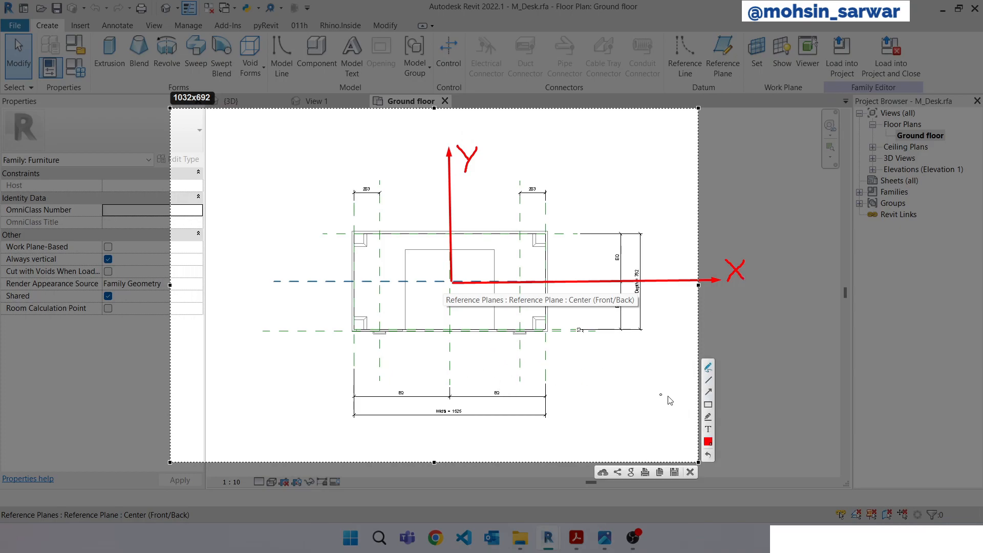
drag(573, 323, 573, 402)
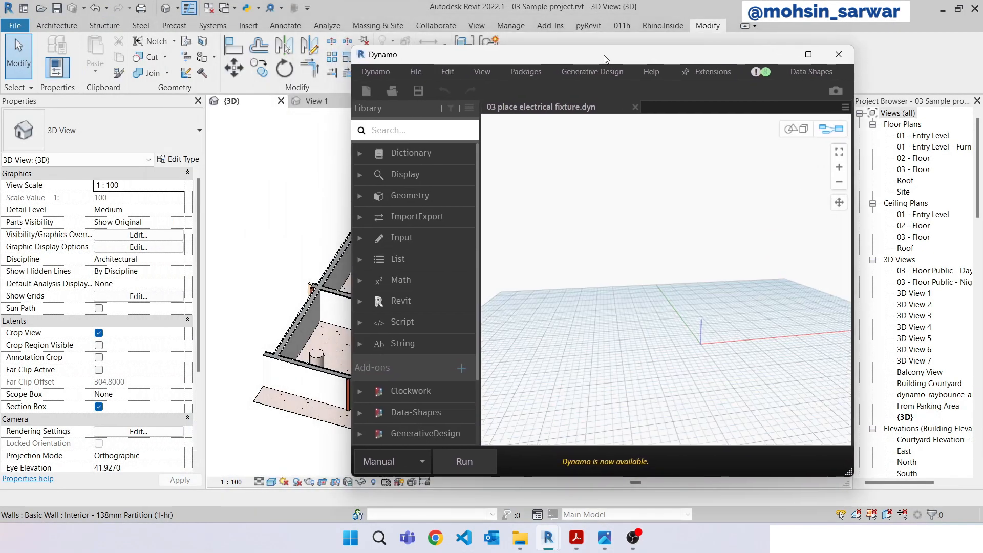
Add a Select Model Elements node holding the isolated desks, then search for Element.GetLocation.
right_click(639, 259)
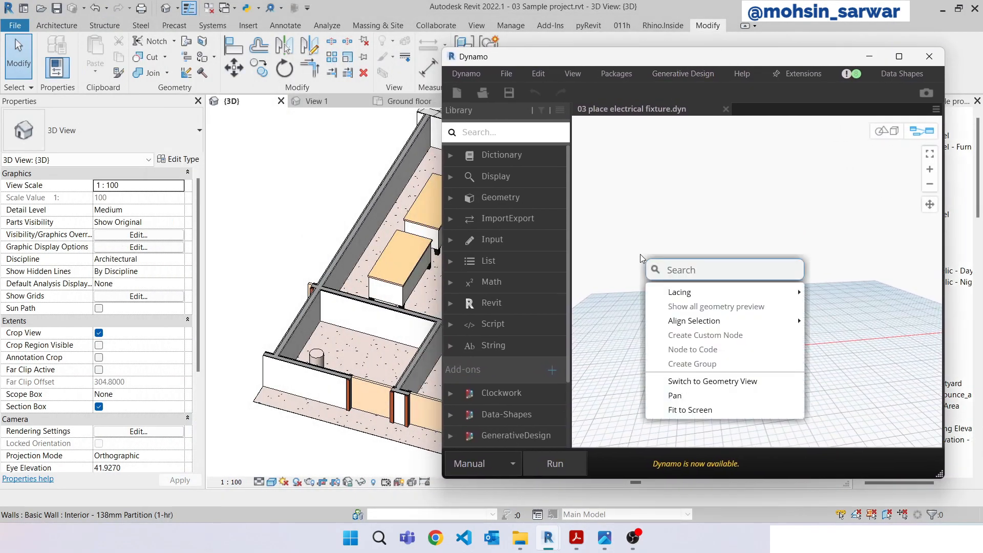
text(s)
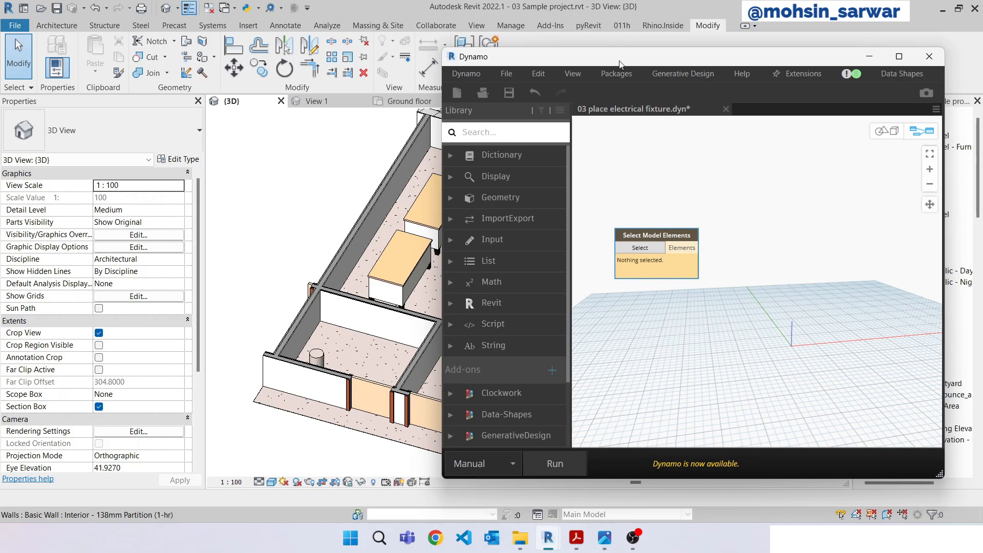
click(439, 188)
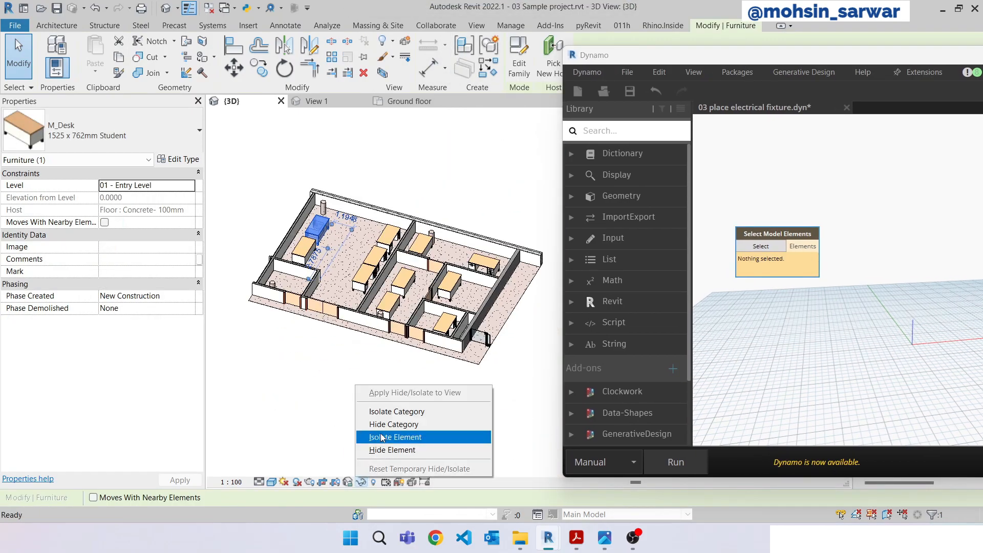
click(394, 437)
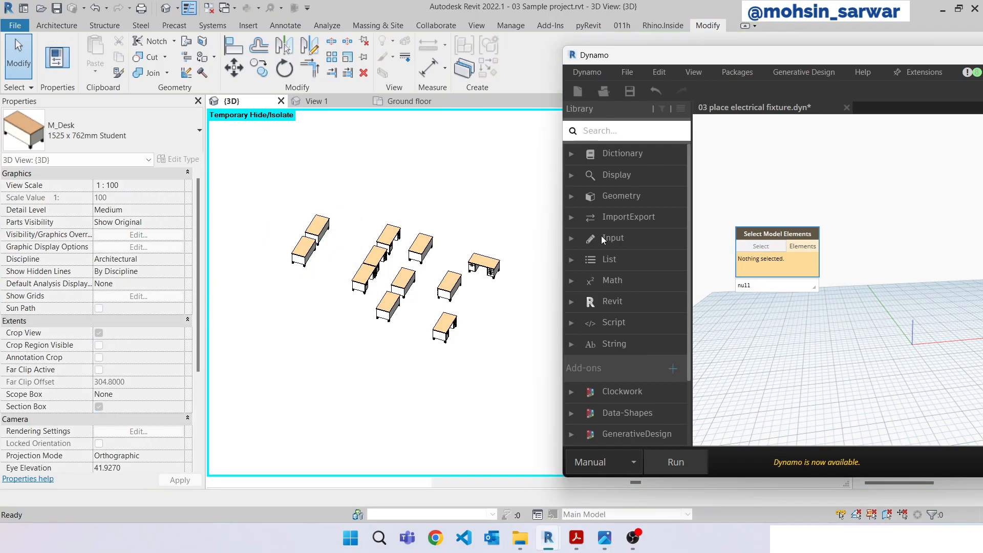
click(760, 245)
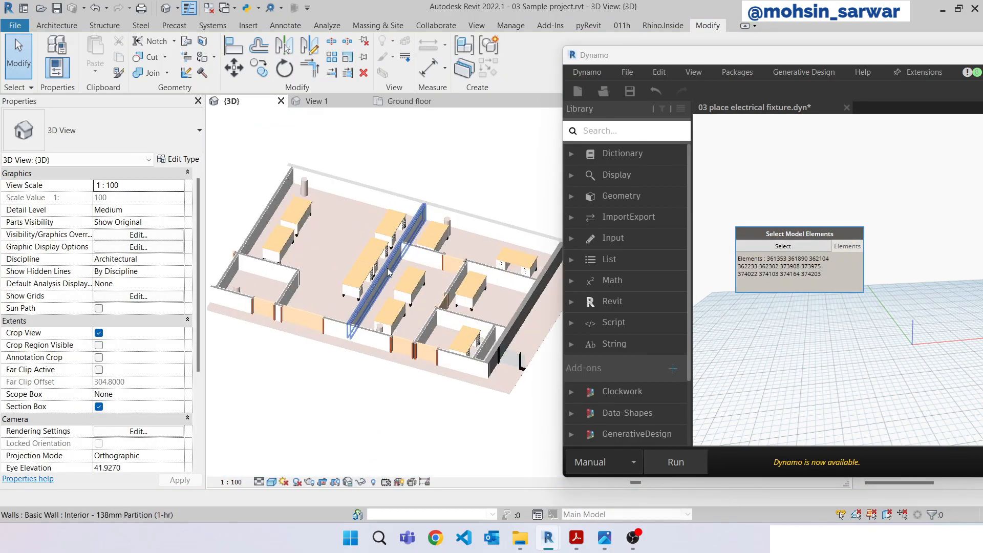
text(g)
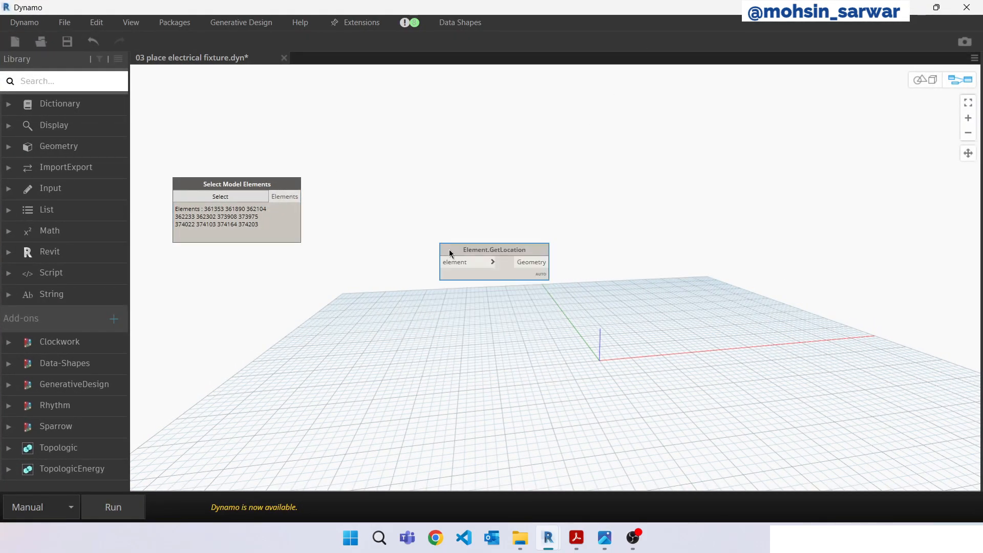
Place a RayBounce On Link Category node beside the desk selection and location nodes.
drag(494, 249, 404, 183)
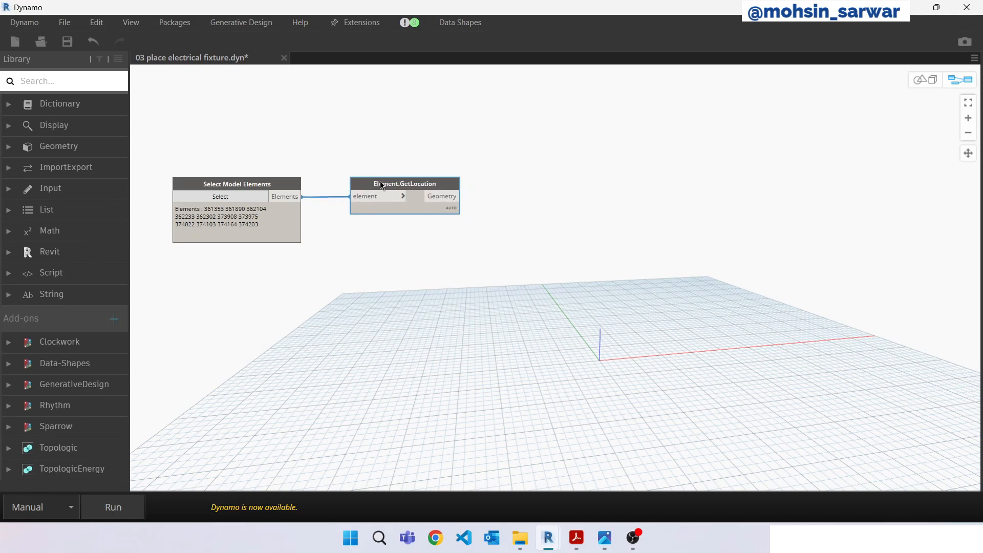
right_click(588, 262)
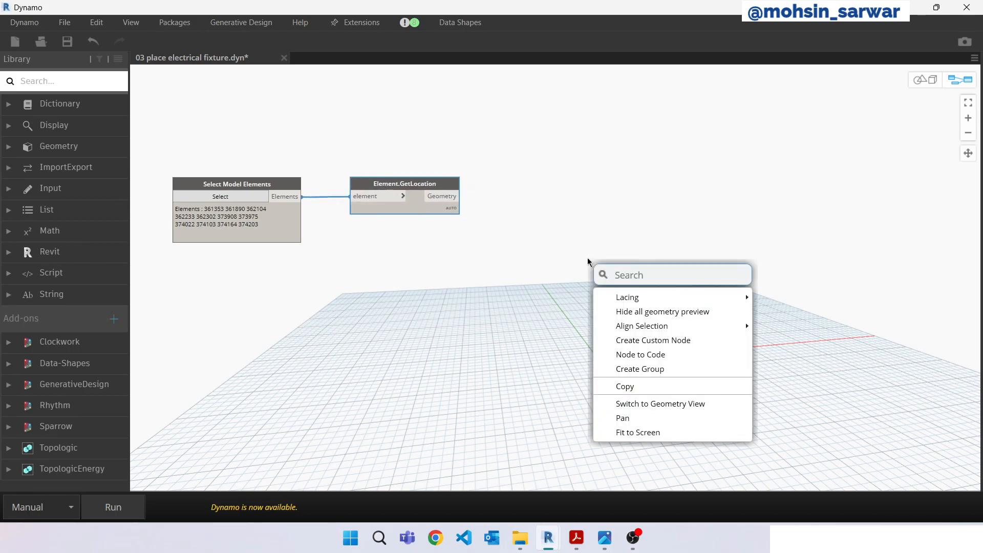
text(raybo)
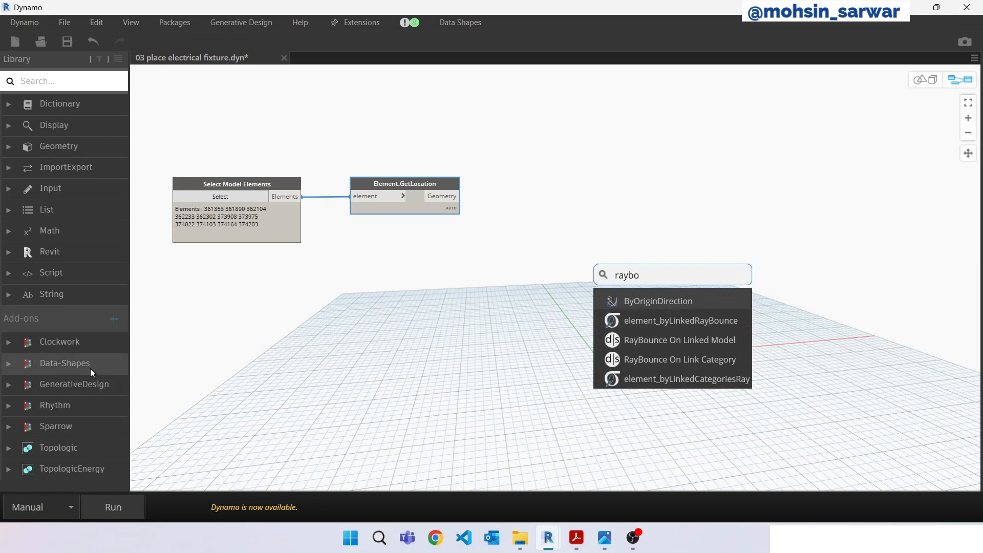
mouse_move(680, 360)
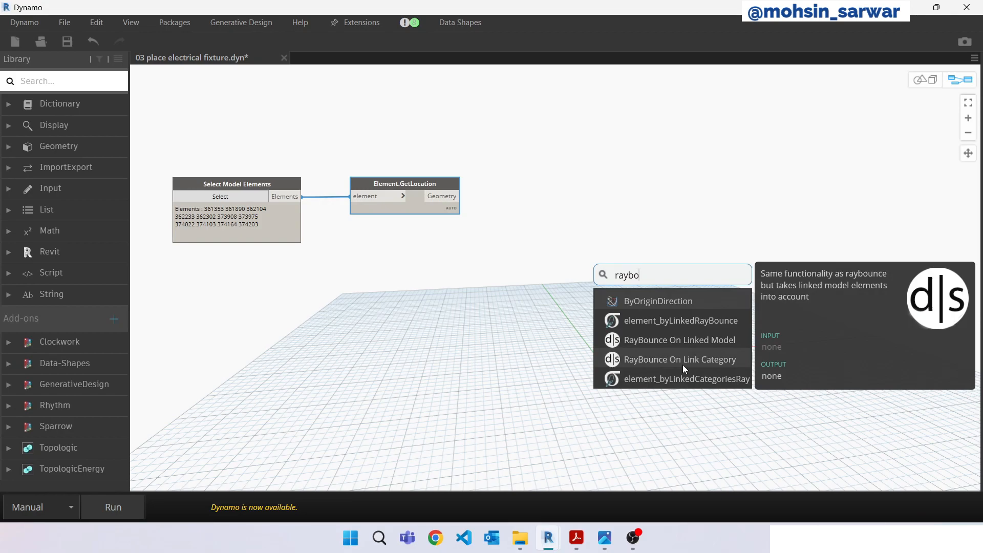
click(679, 360)
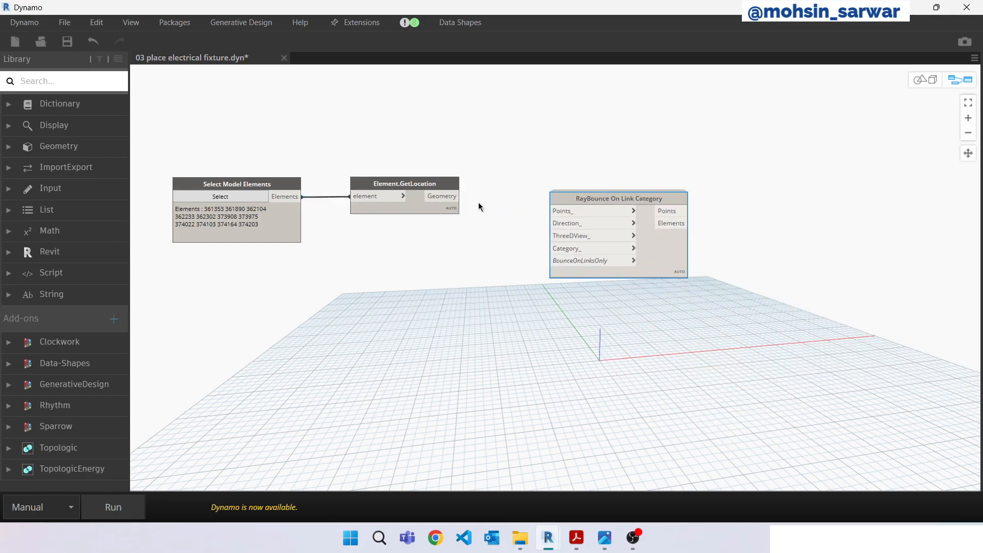
Feed desk locations into RayBounce's Points input and add a Python Script node.
drag(456, 196, 553, 210)
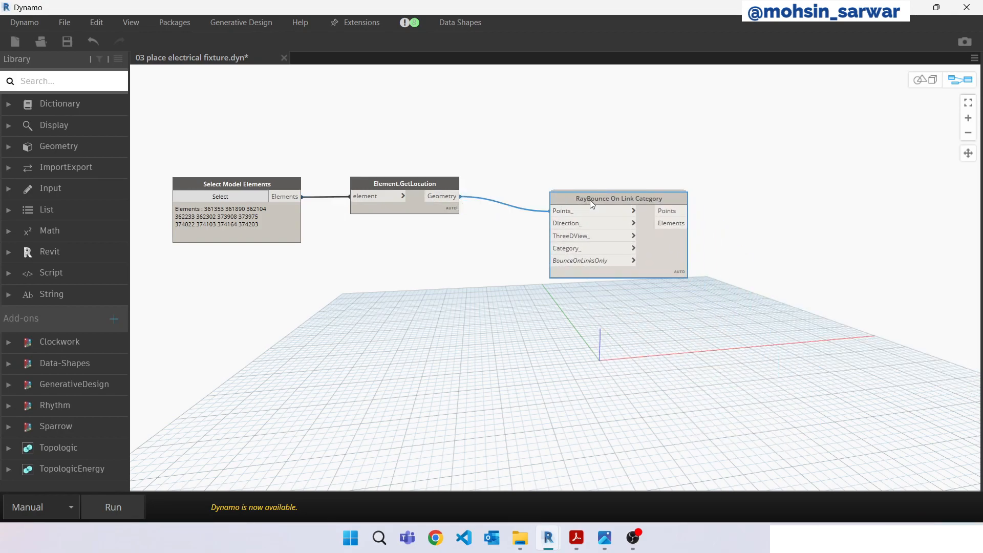
drag(620, 198, 657, 199)
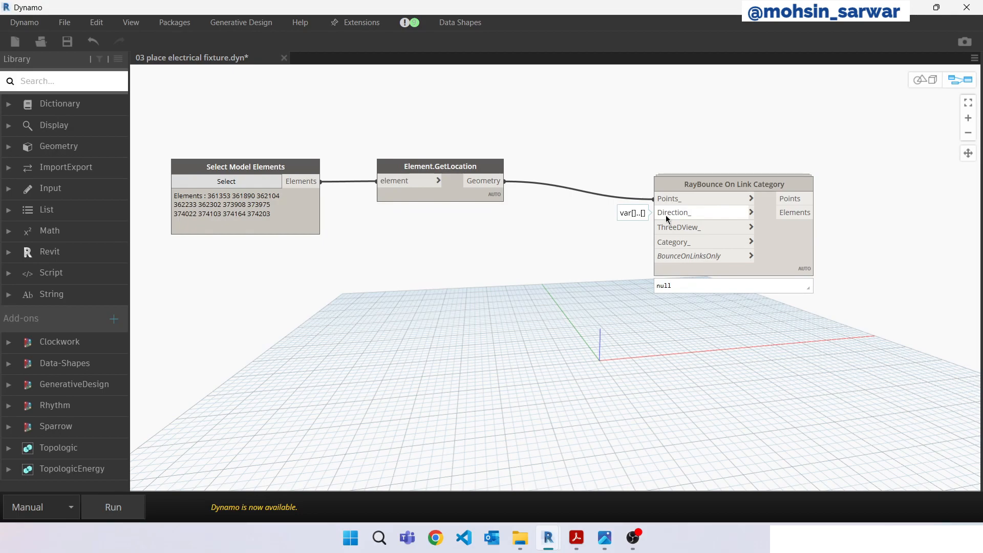
text(py)
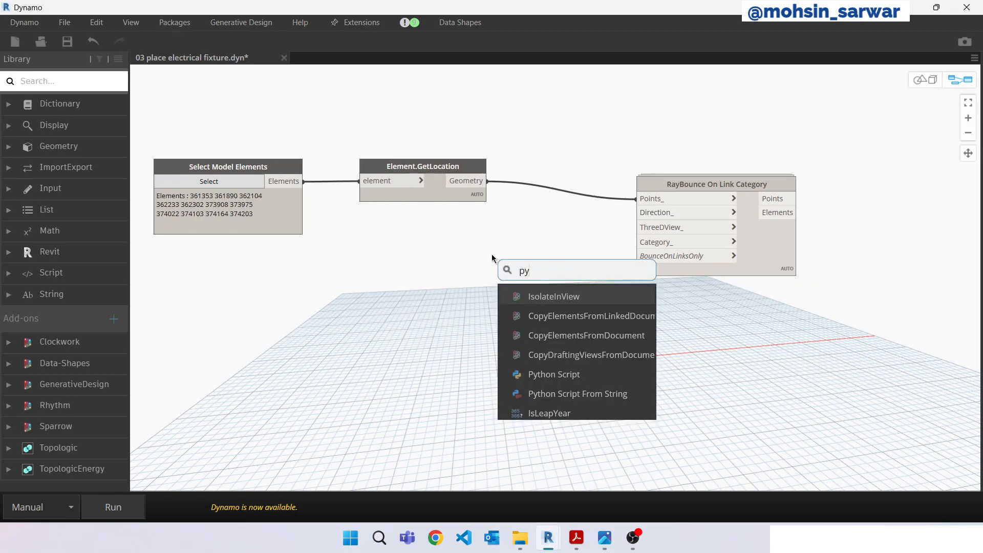
click(554, 373)
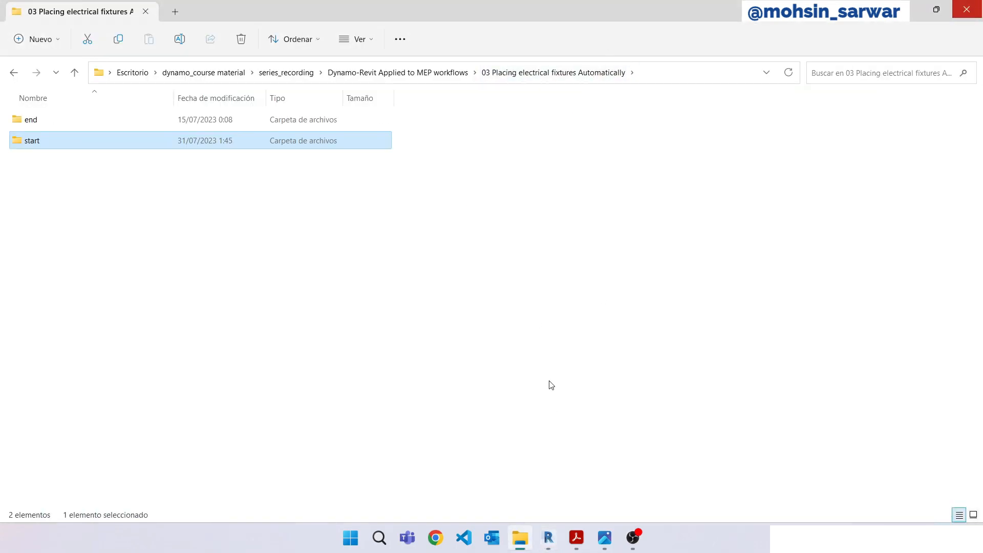
mouse_move(47, 148)
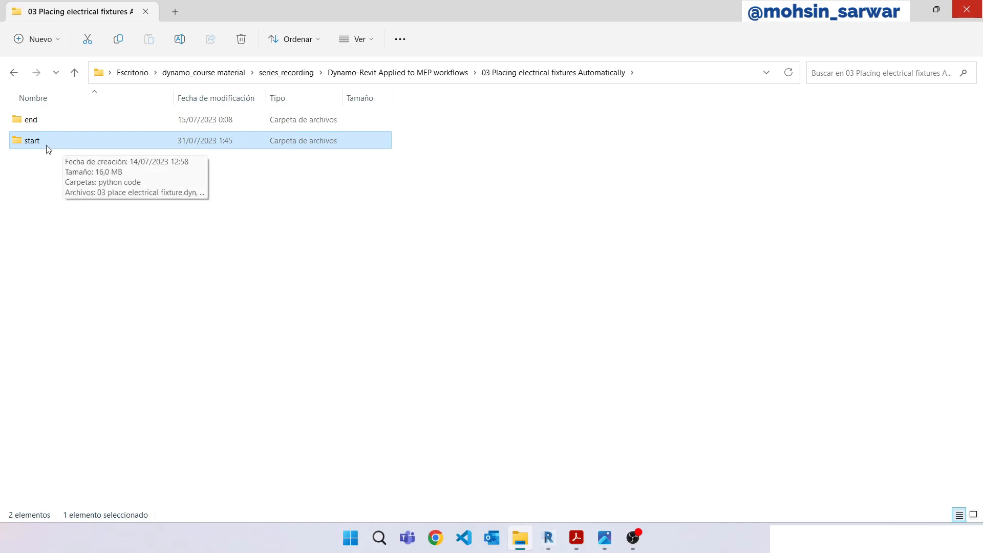
Open drawers_direction.py from start > python code in VS Code and select all its code.
double_click(31, 140)
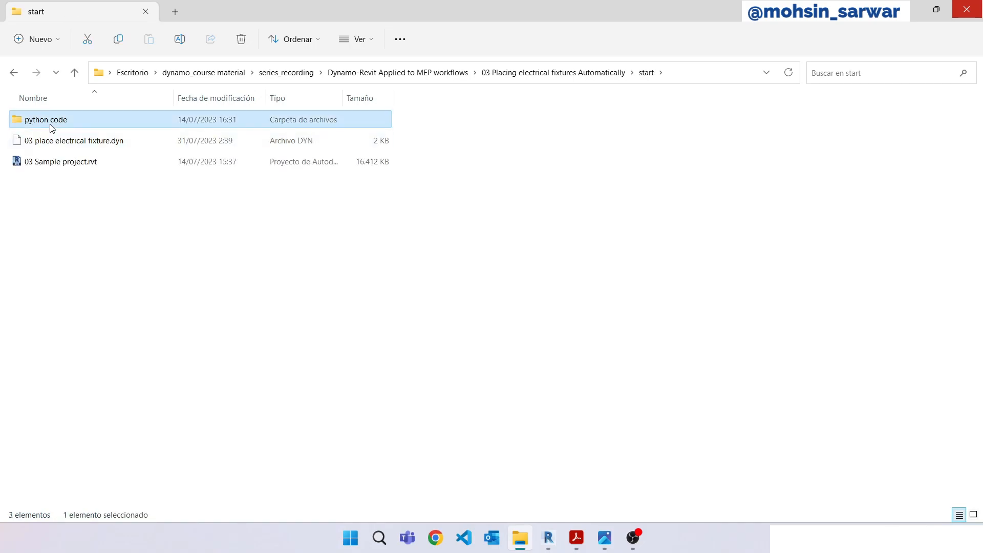
double_click(45, 120)
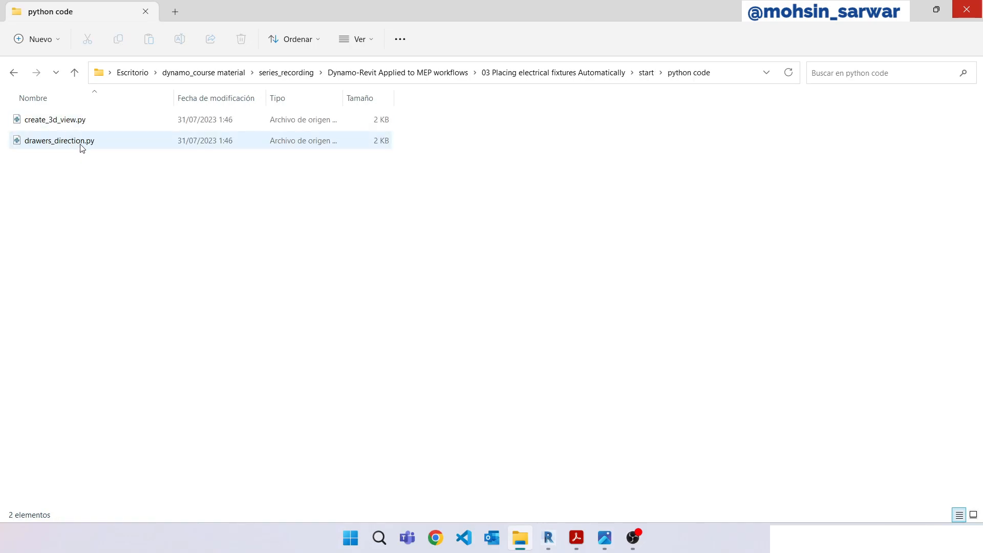
click(59, 140)
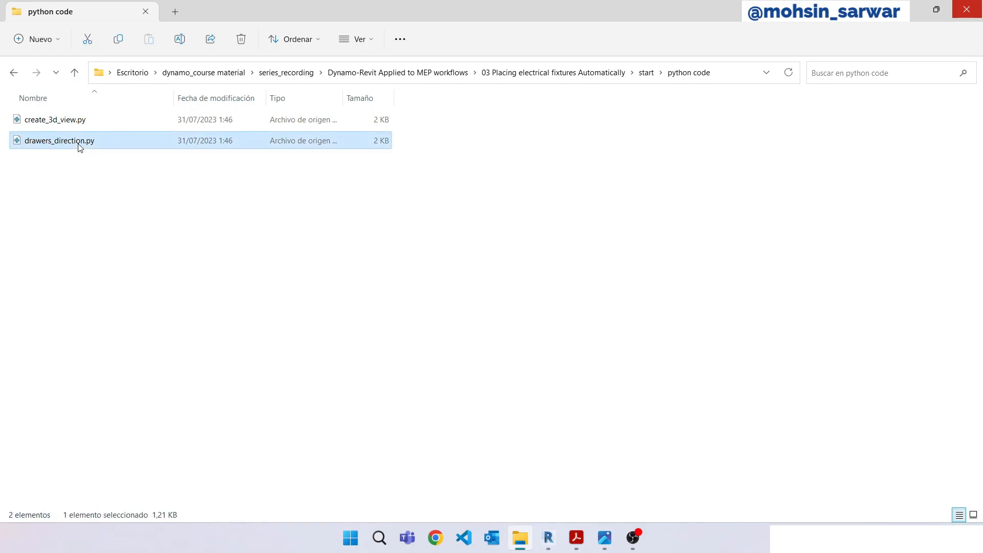
double_click(58, 140)
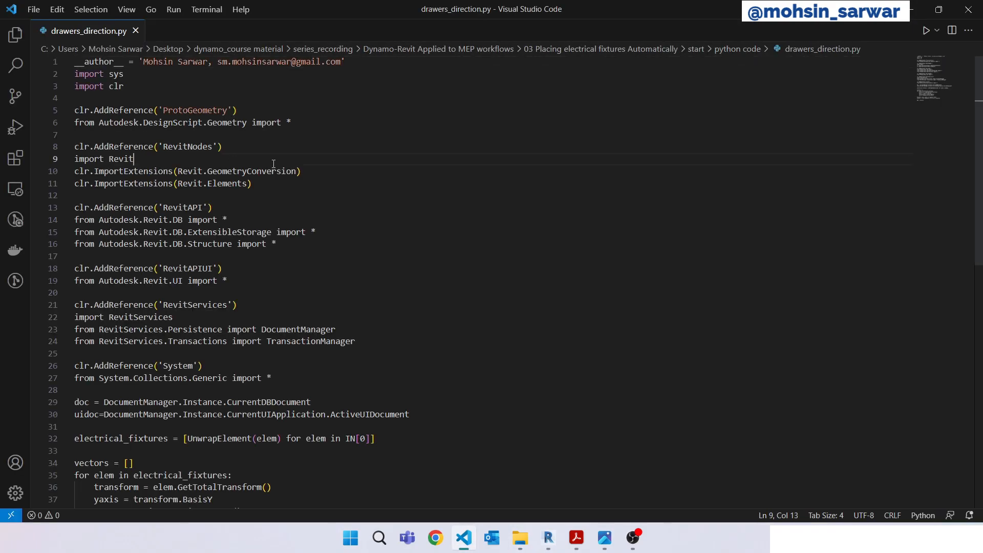
key(ctrl+a)
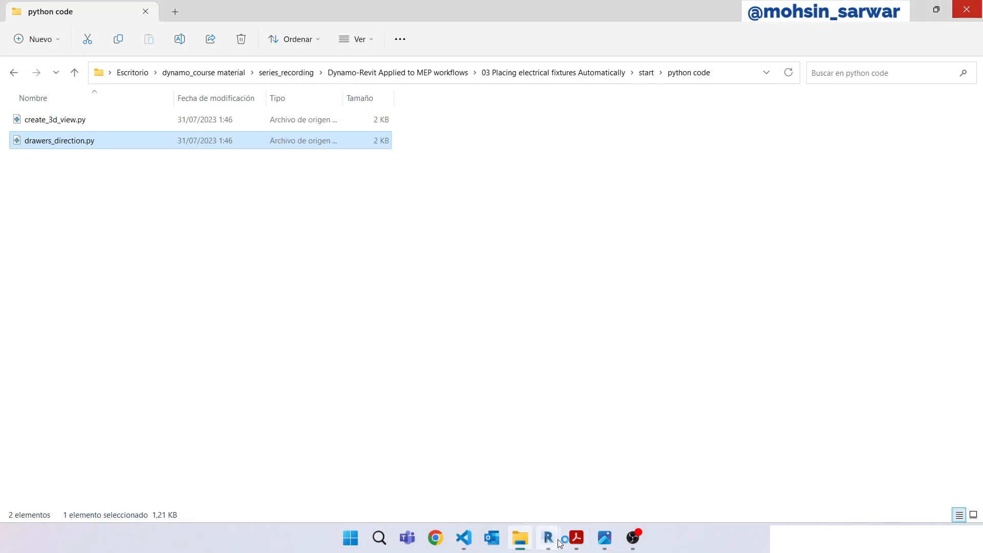
Paste the drawers_direction code into the Dynamo Python Script node and close its editor.
click(547, 539)
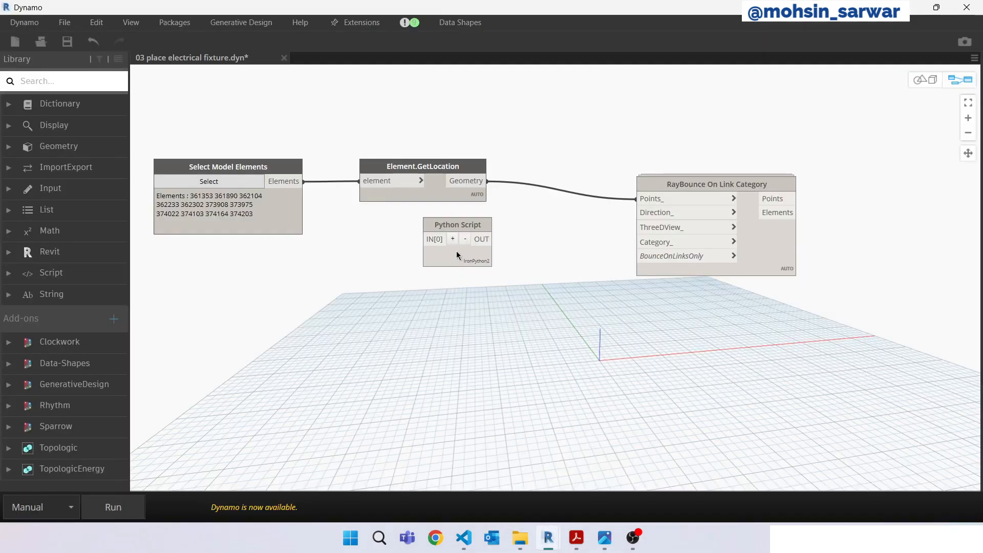
click(458, 250)
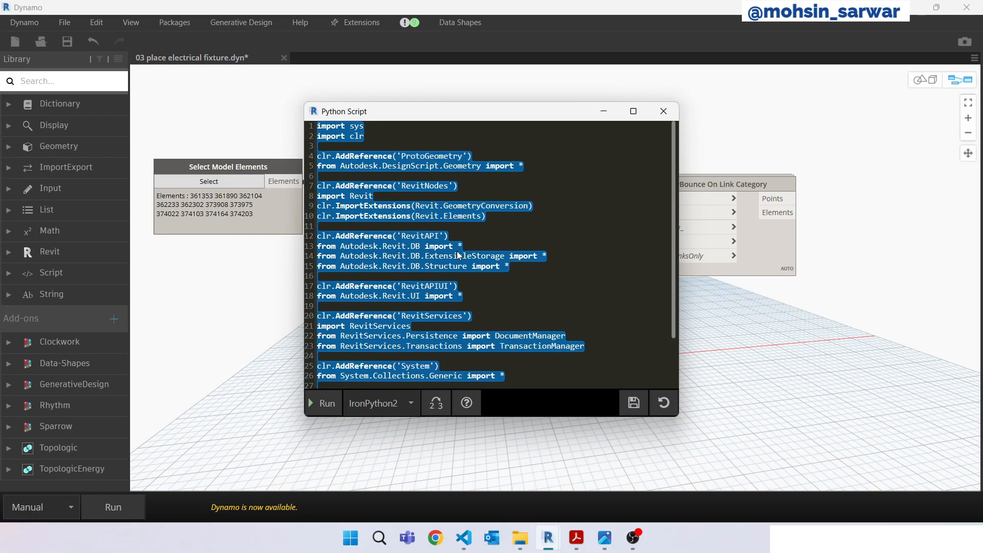
scroll(down, 3)
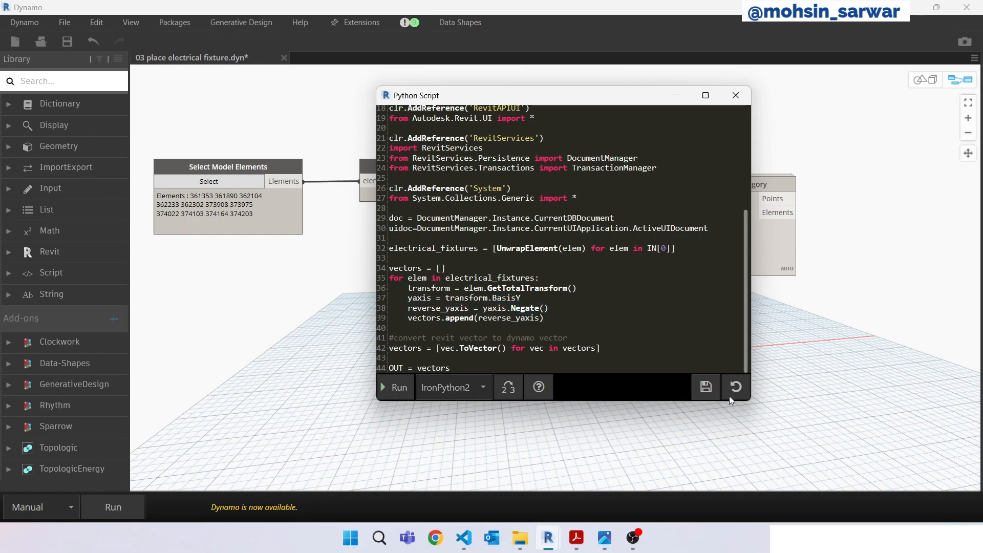
click(735, 95)
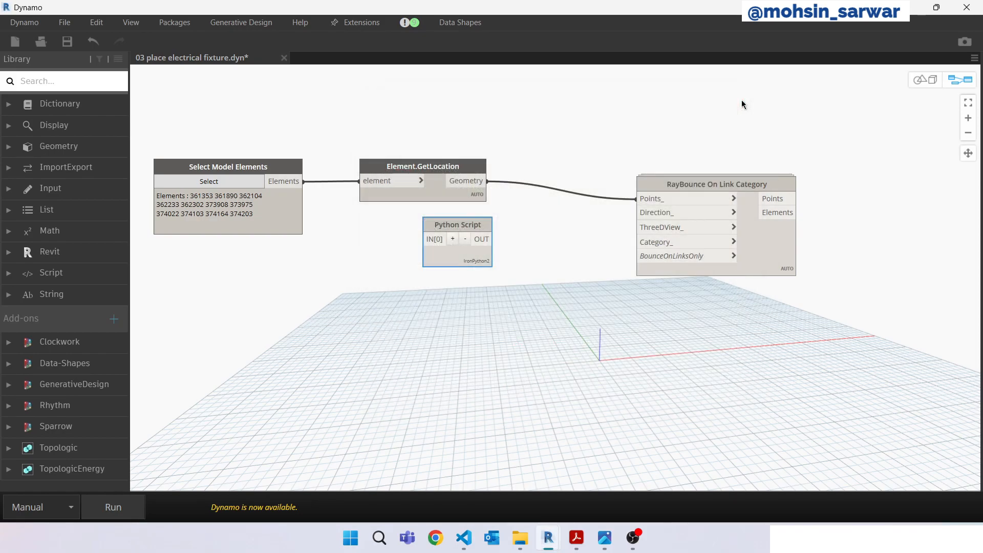
Rename the Python Script node to 'drawers direction'.
double_click(457, 224)
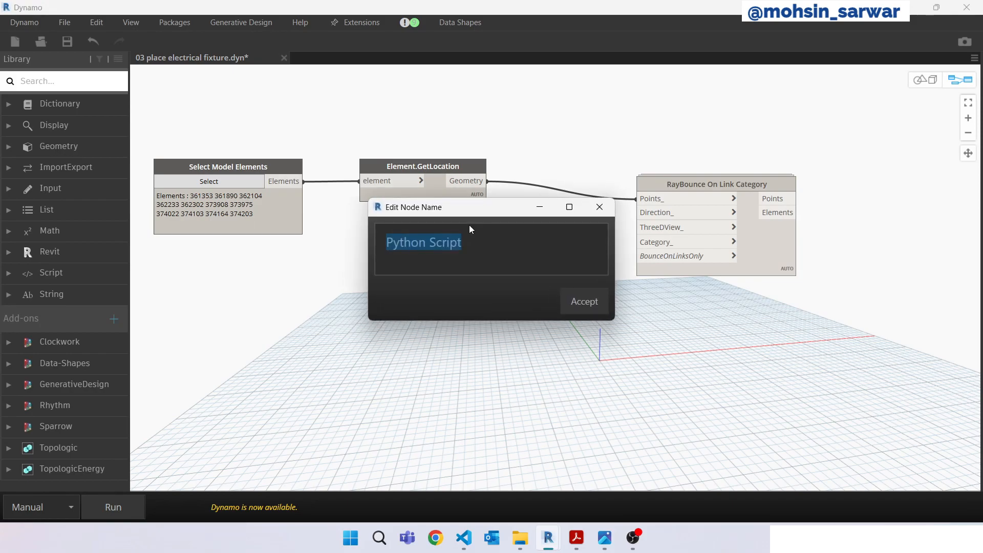
text(drawers dire)
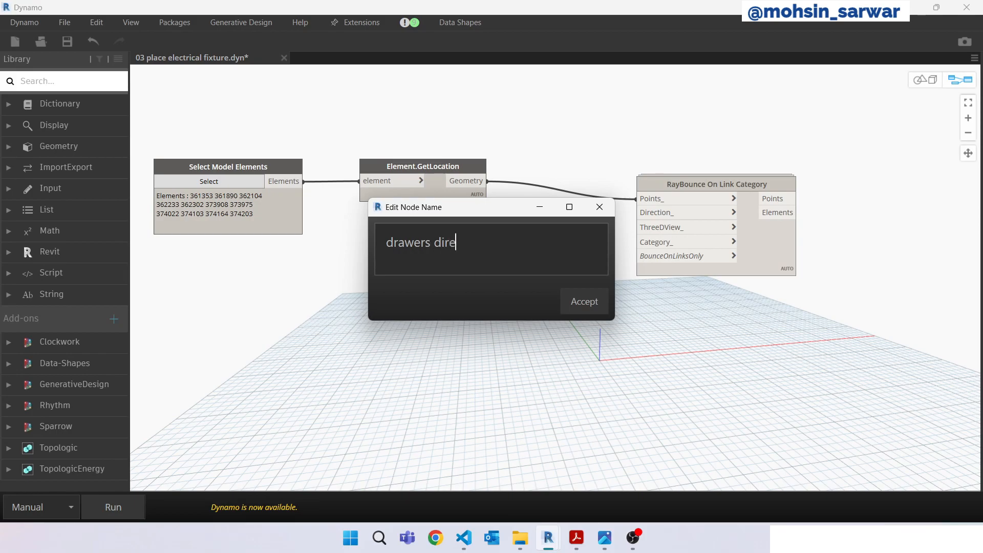
click(583, 302)
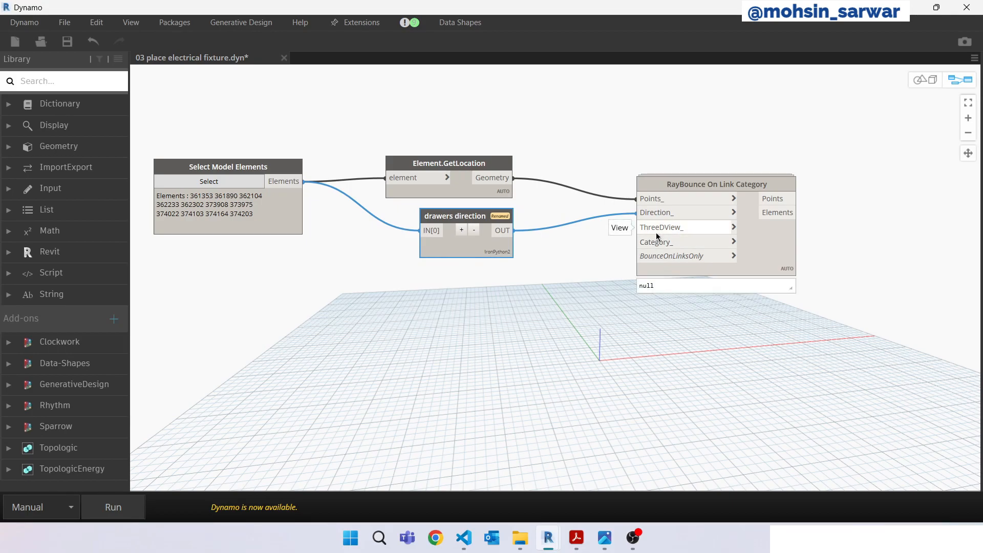
Add a second Python Script node through a 'pyth' node search.
right_click(489, 298)
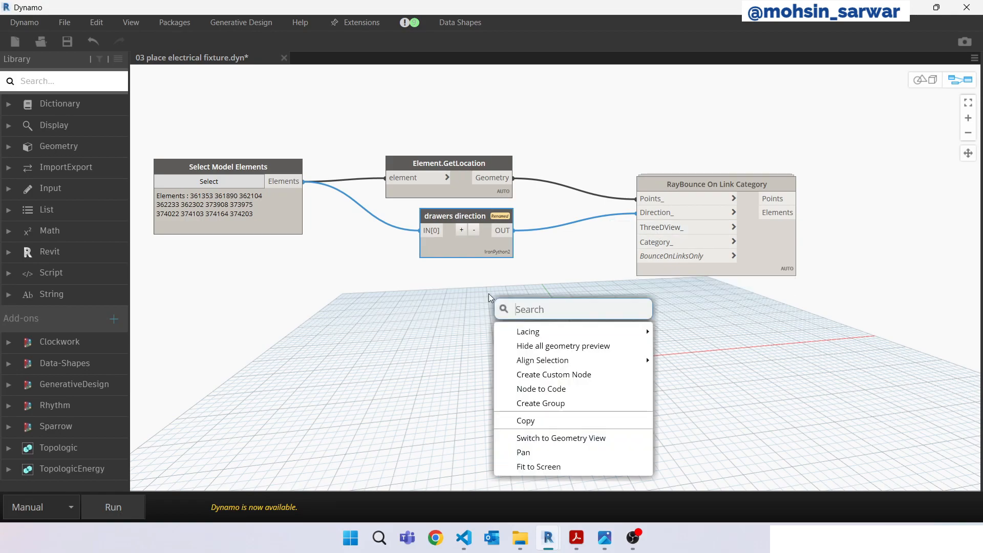
text(pyth)
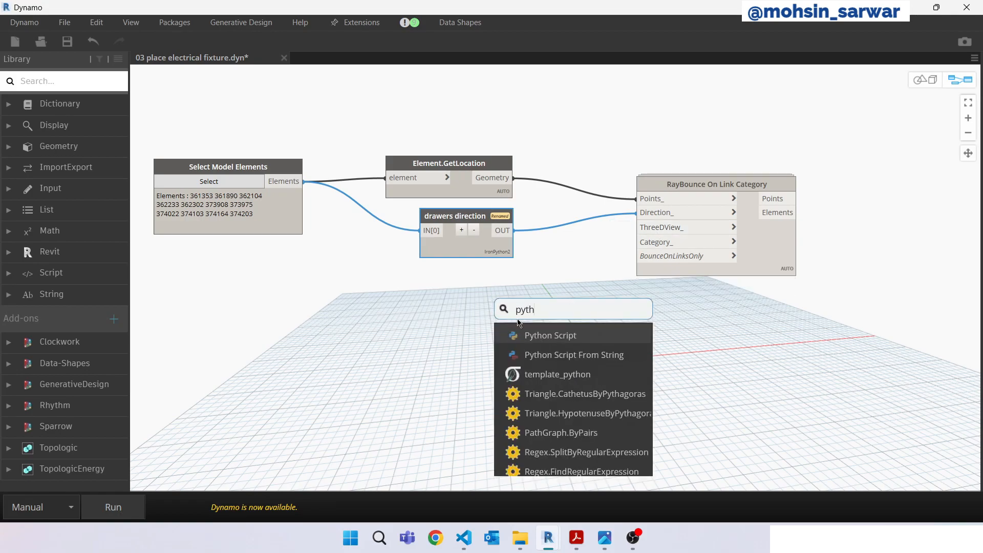
click(550, 335)
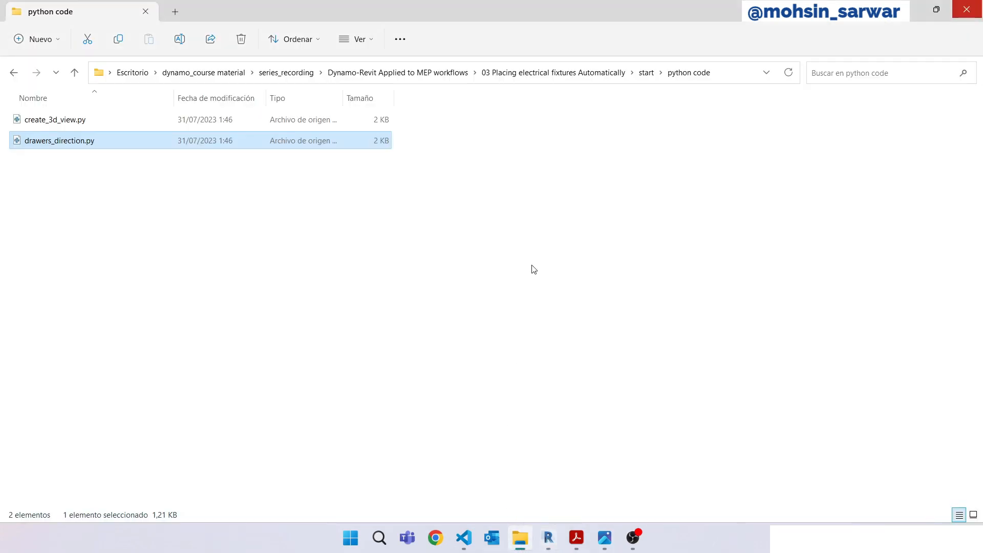
mouse_move(83, 120)
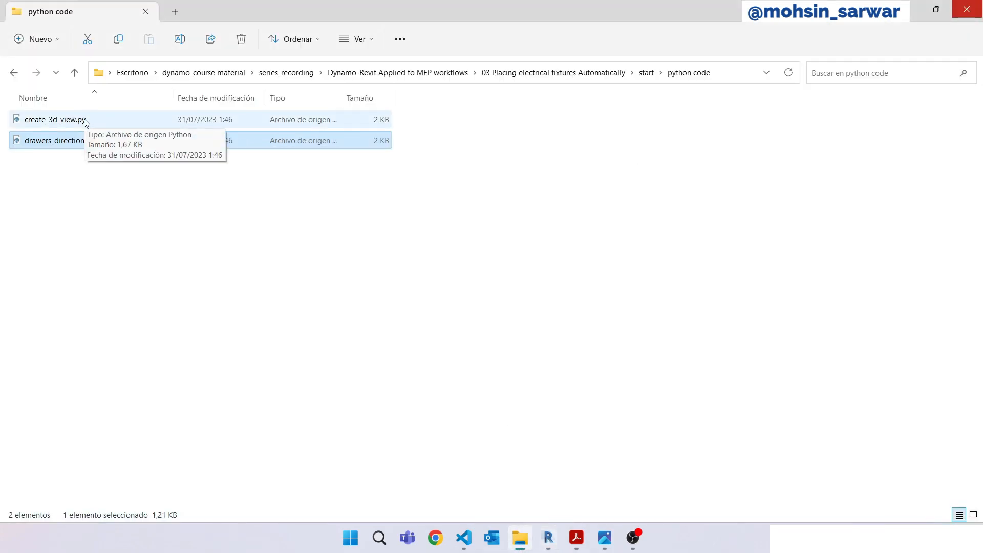
Open create_3d_view.py in VS Code, then return to the Dynamo graph.
click(55, 120)
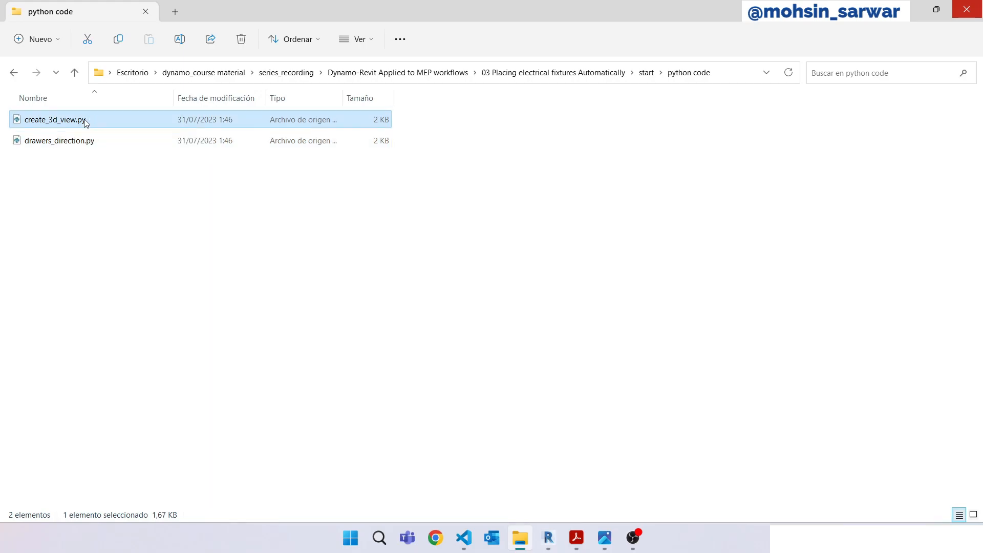
double_click(55, 120)
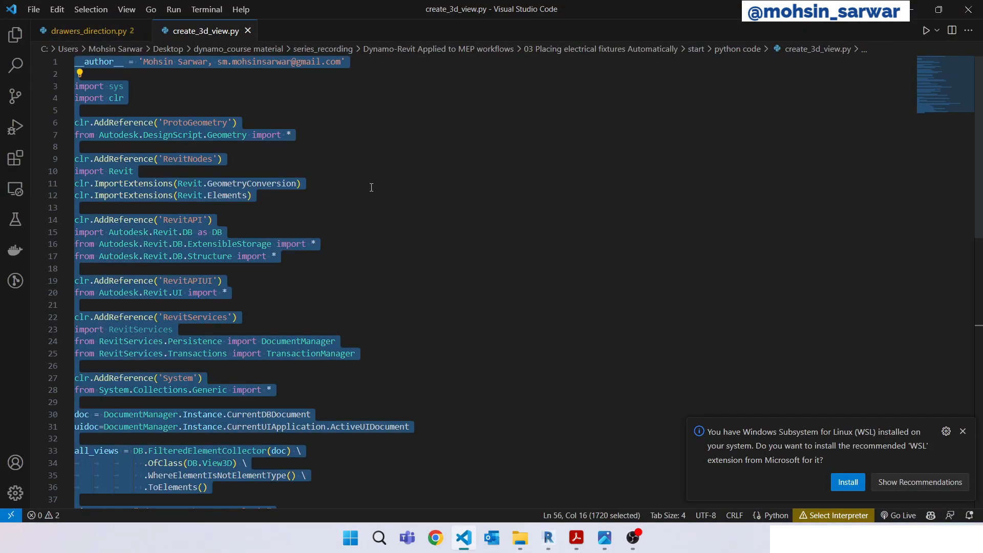
click(520, 537)
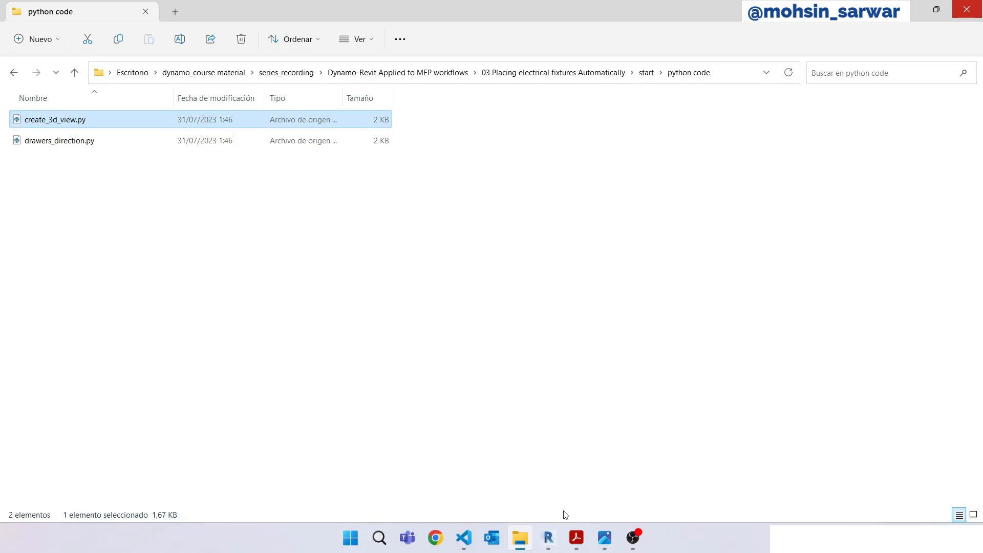
click(546, 537)
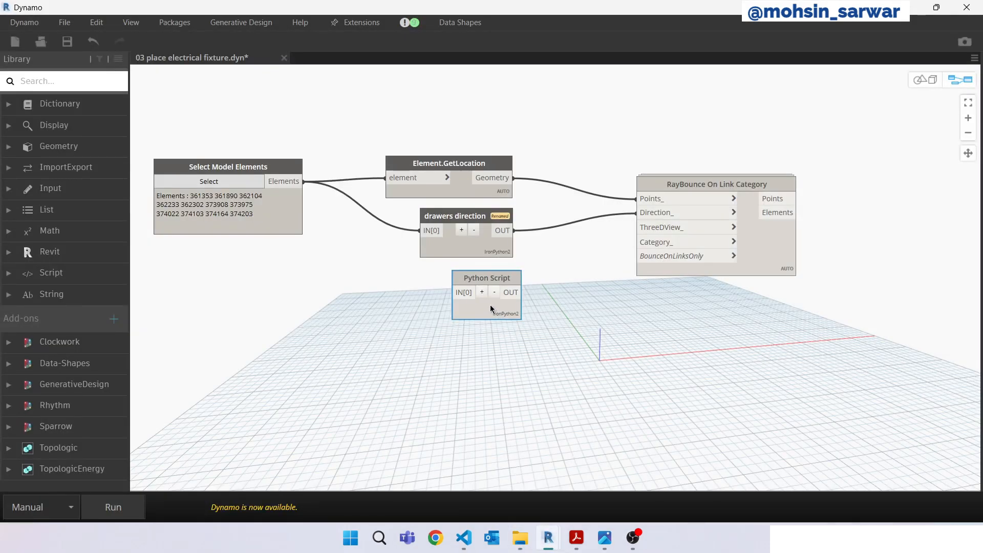
Paste the create_3d_view code into the second Python Script node, review it, and close the editor.
double_click(486, 277)
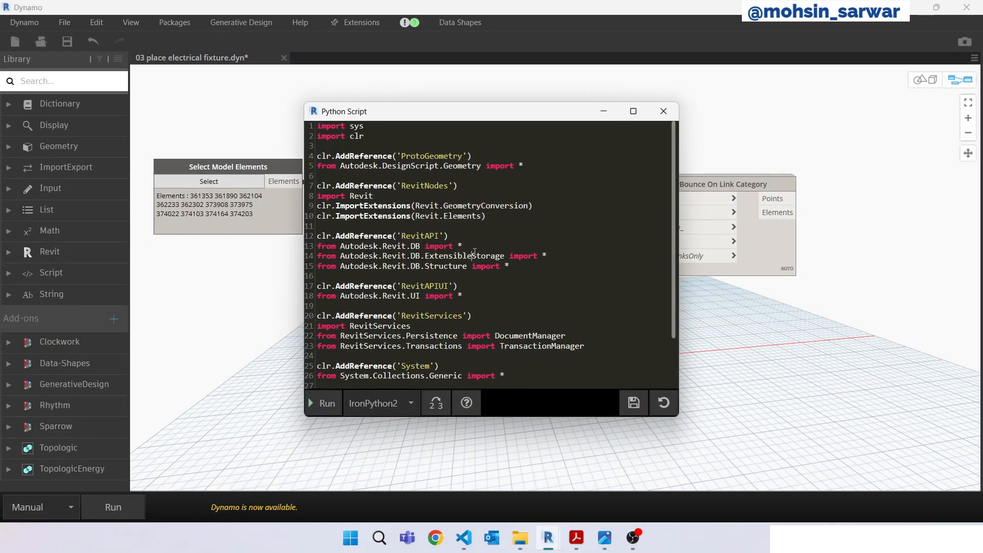
scroll(down, 3)
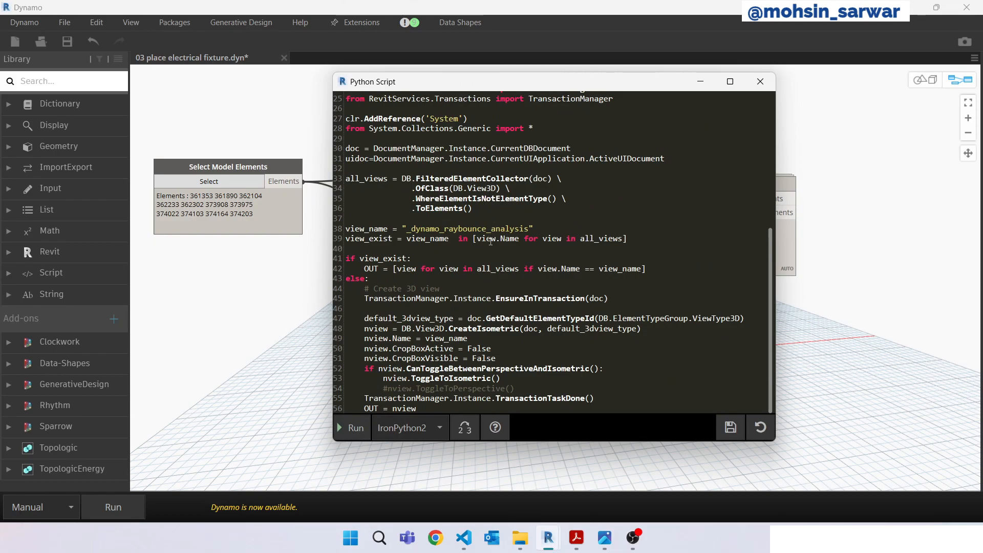
double_click(467, 228)
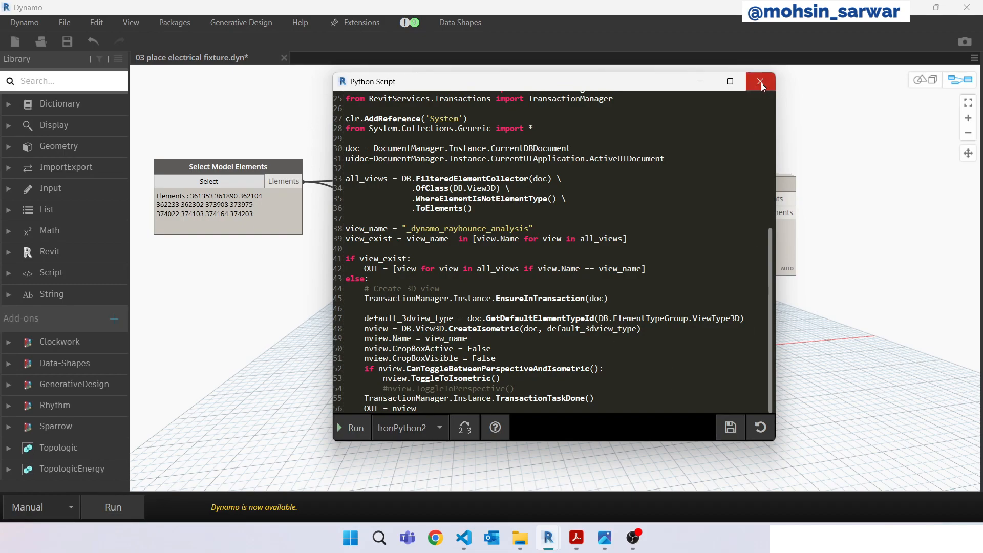
click(760, 81)
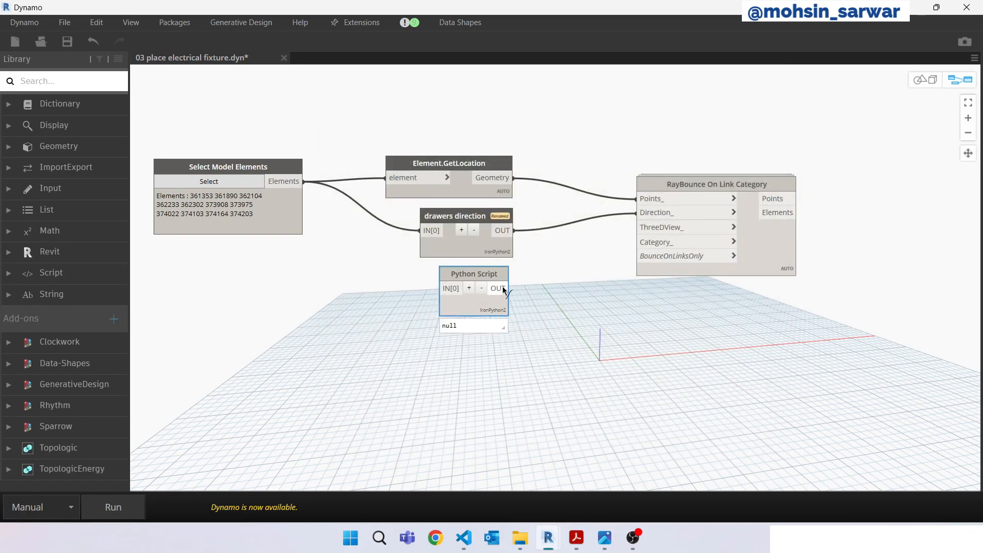
Wire the 3D view into RayBounce and add a Walls Category.ByName code block.
drag(509, 287, 635, 227)
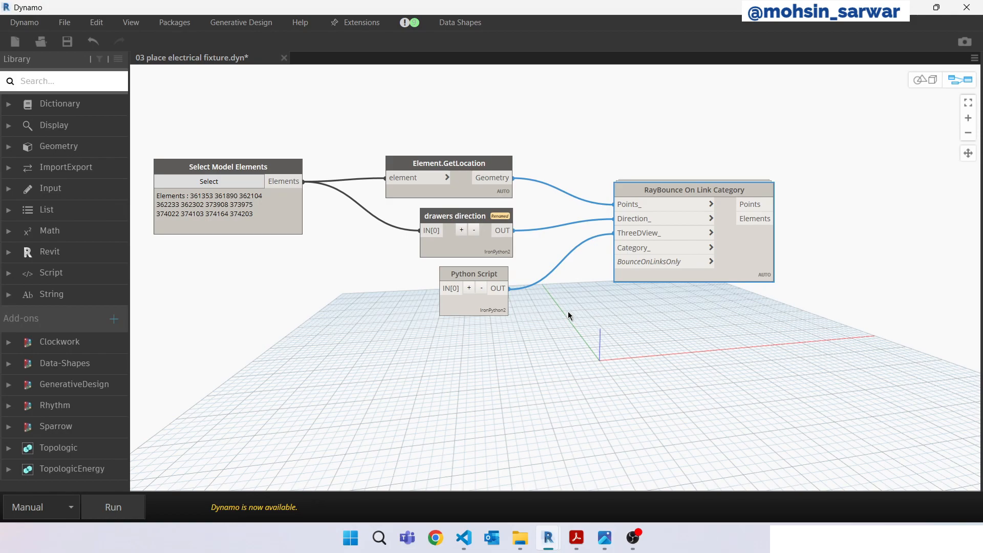
double_click(413, 345)
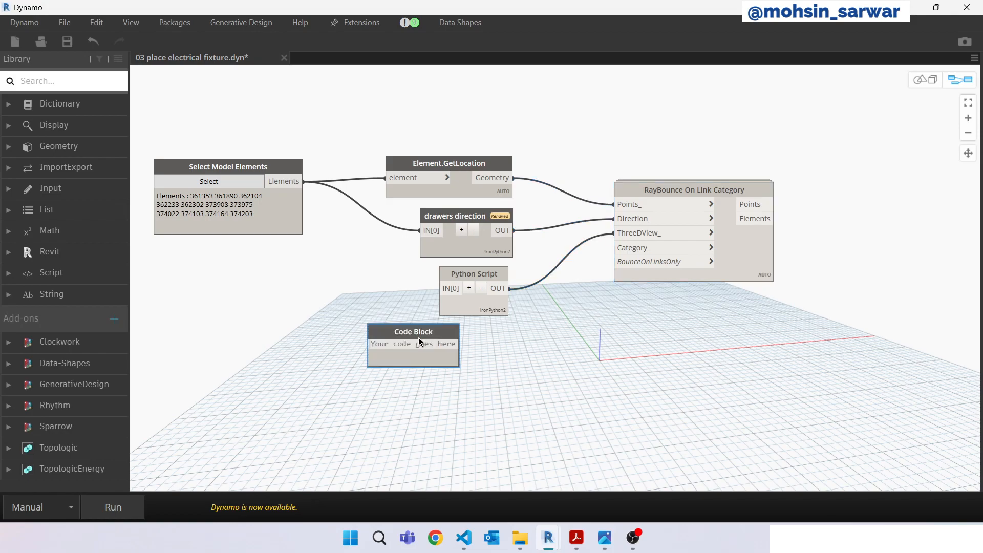
text(c)
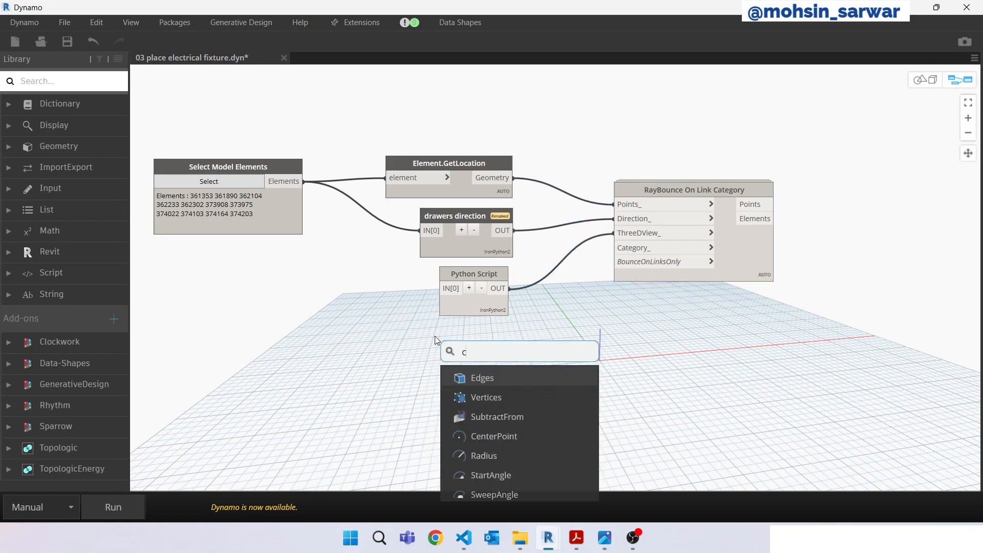
text(ateg)
text("Walls";)
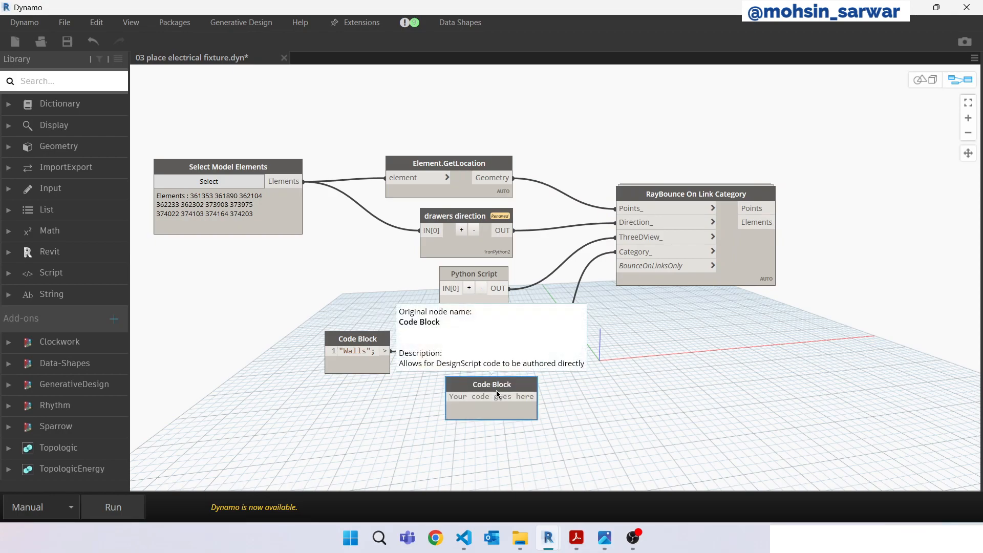
Feed false to BounceOnLinksOnly and review the Python Script code.
text(false;)
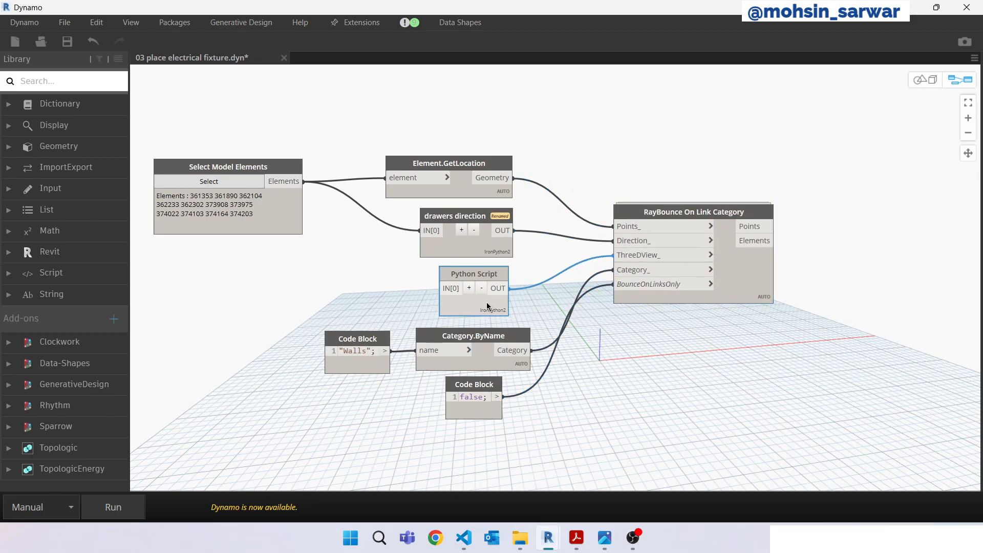
double_click(474, 274)
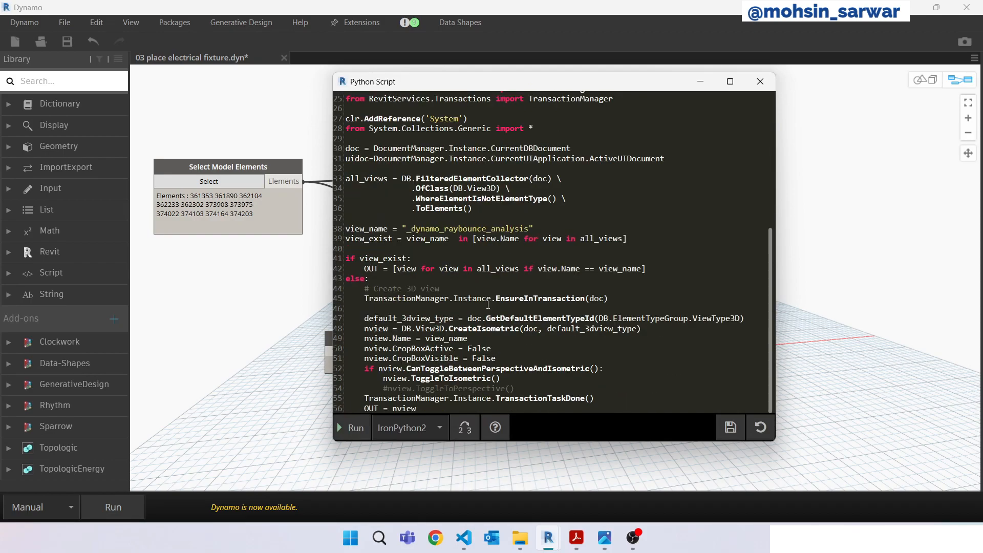
click(761, 81)
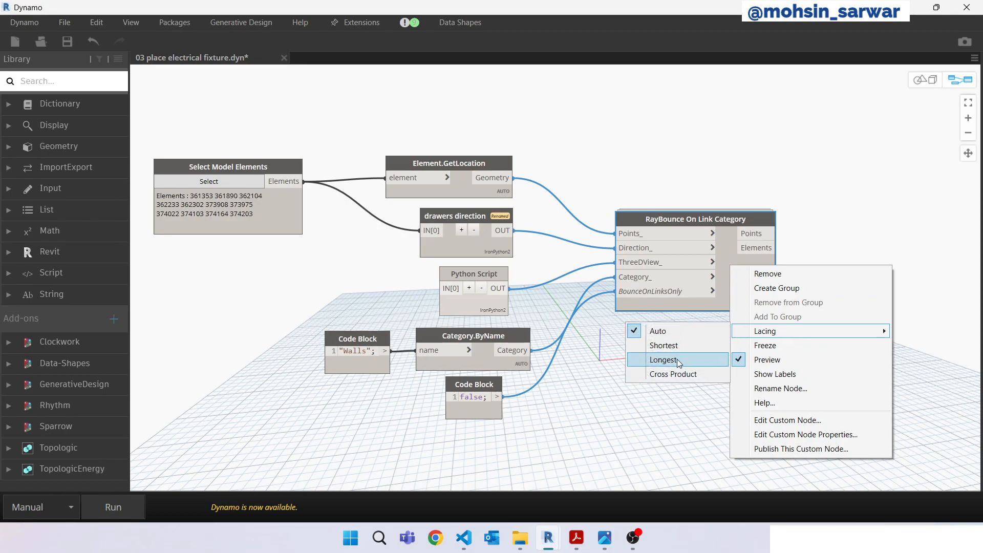
Set RayBounce lacing to Longest, run the graph, and pin its output preview.
click(663, 360)
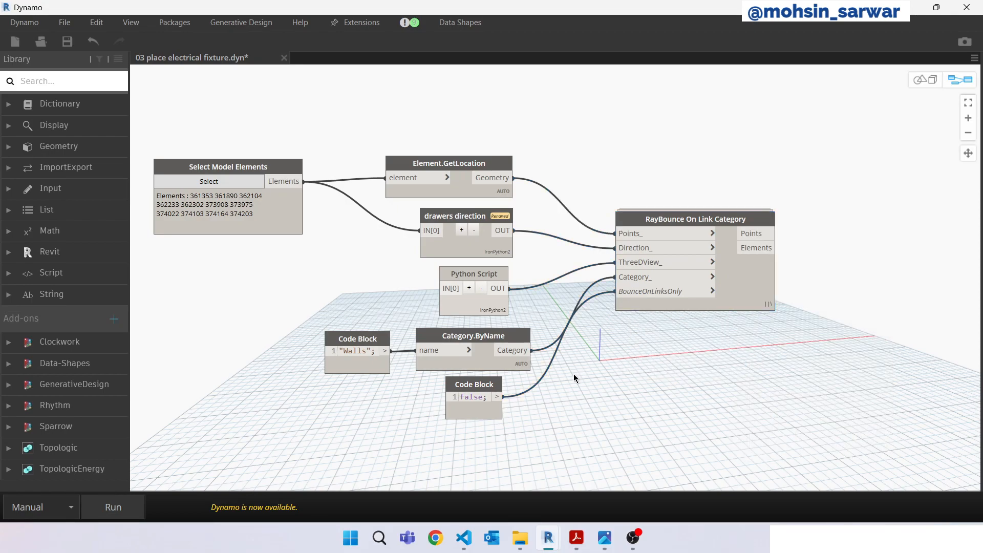
mouse_move(113, 506)
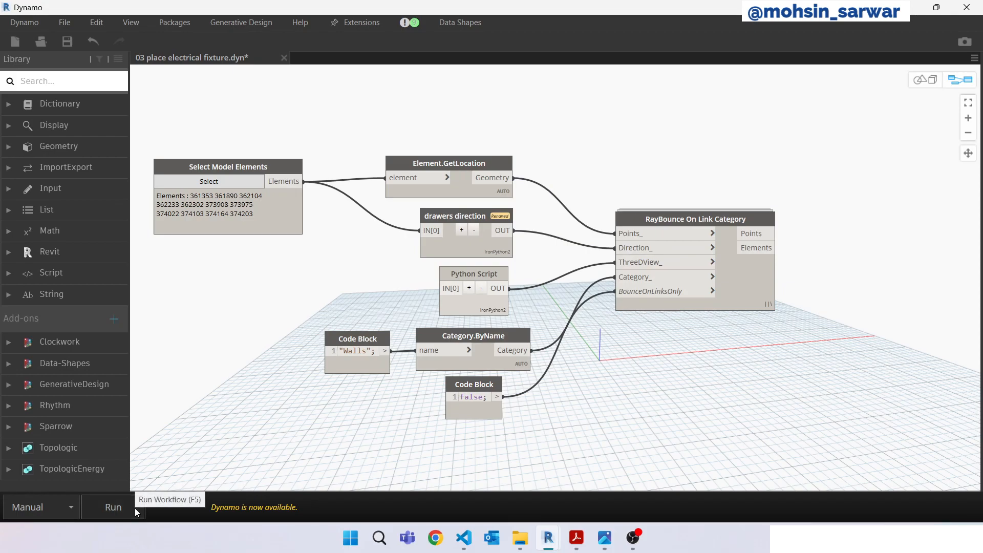
click(113, 506)
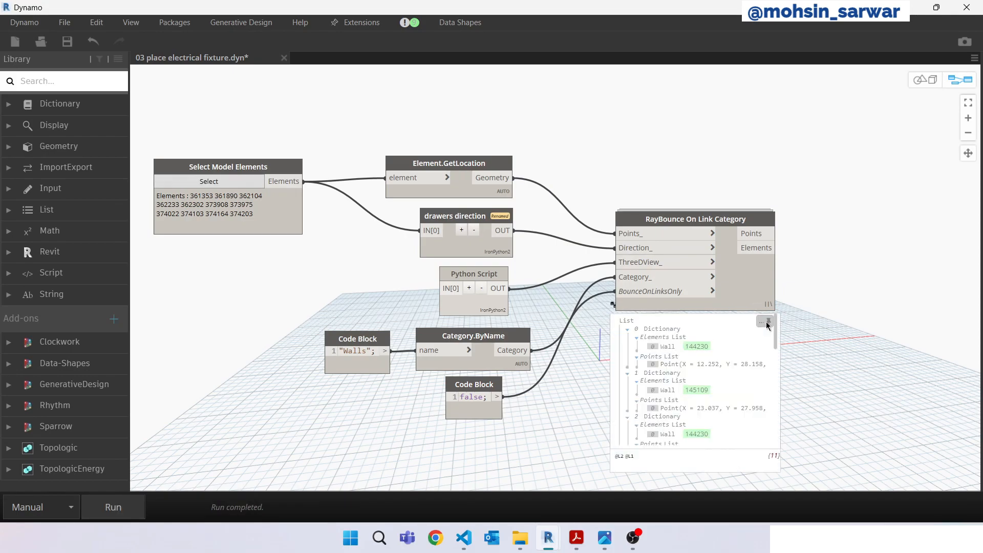
click(768, 322)
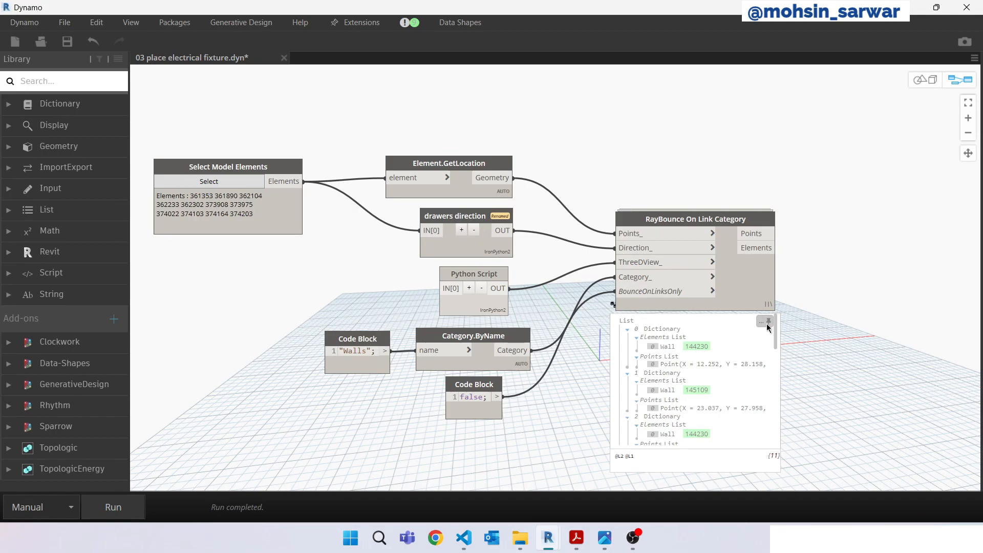
click(695, 218)
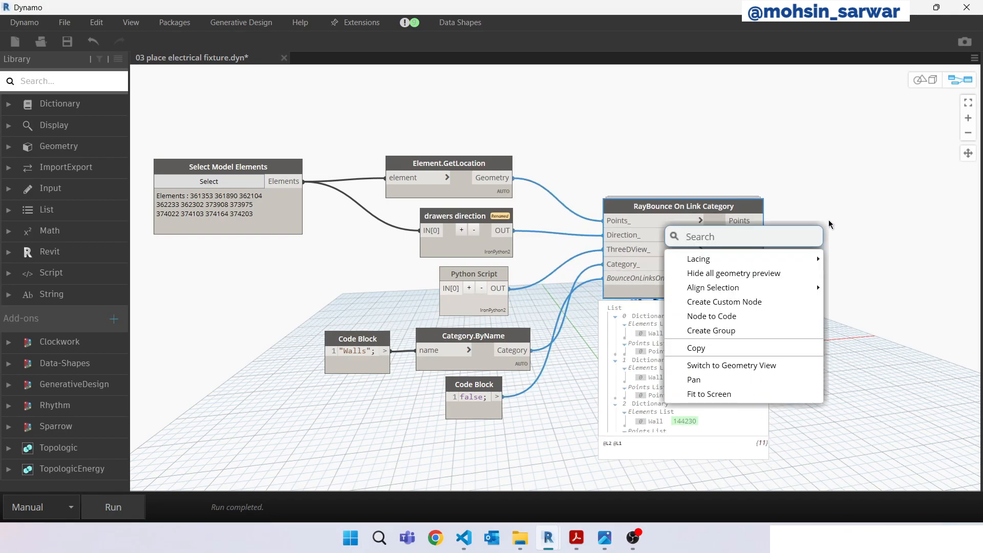
Add a List.Flatten node taking RayBounce's Points output.
text(fla)
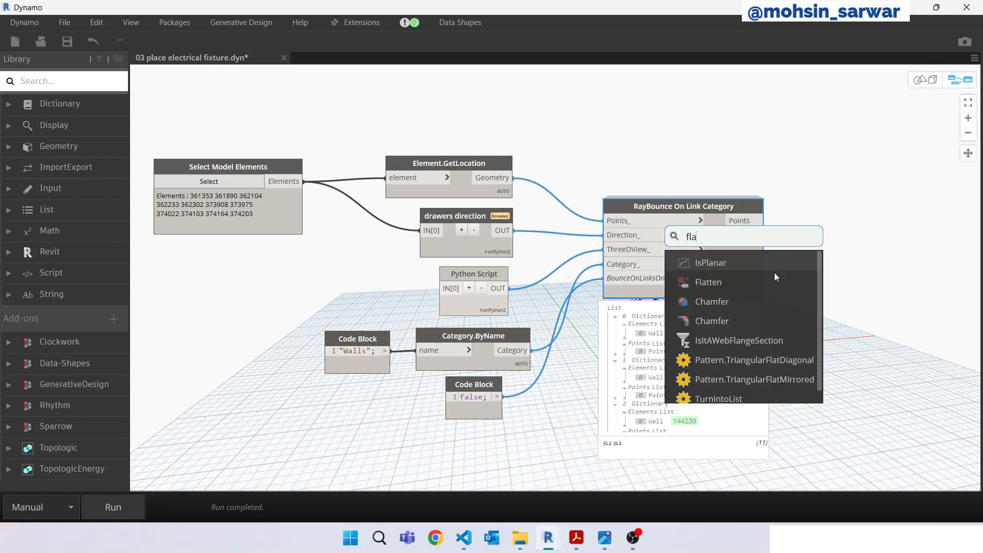
click(708, 282)
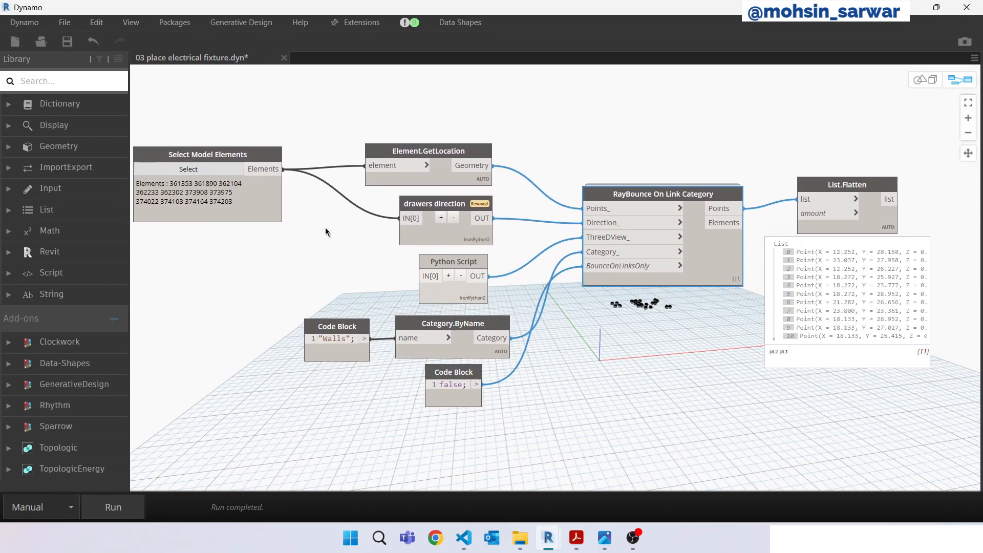
mouse_move(349, 221)
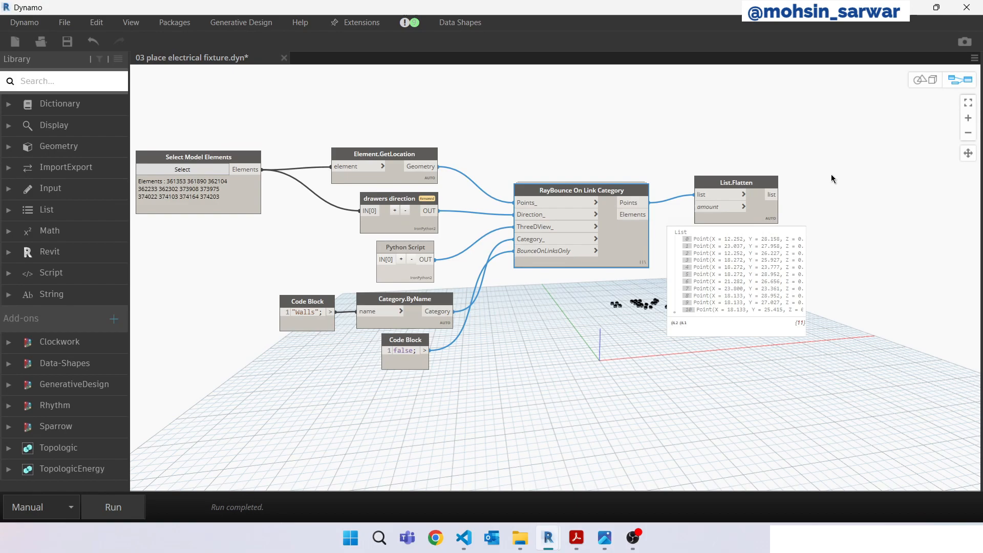
right_click(832, 179)
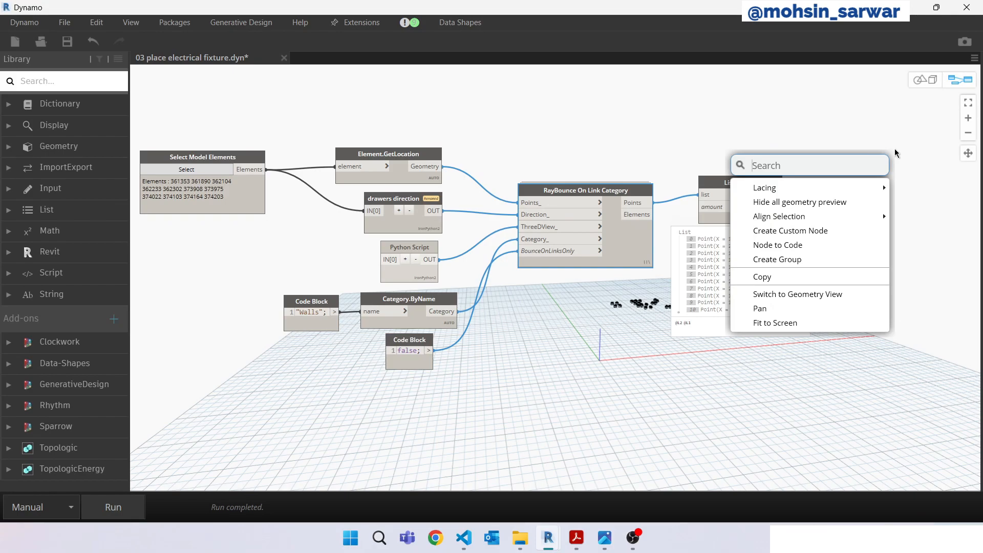
Add a FamilyInstance.ByPointAndLevel node to the graph.
text(f)
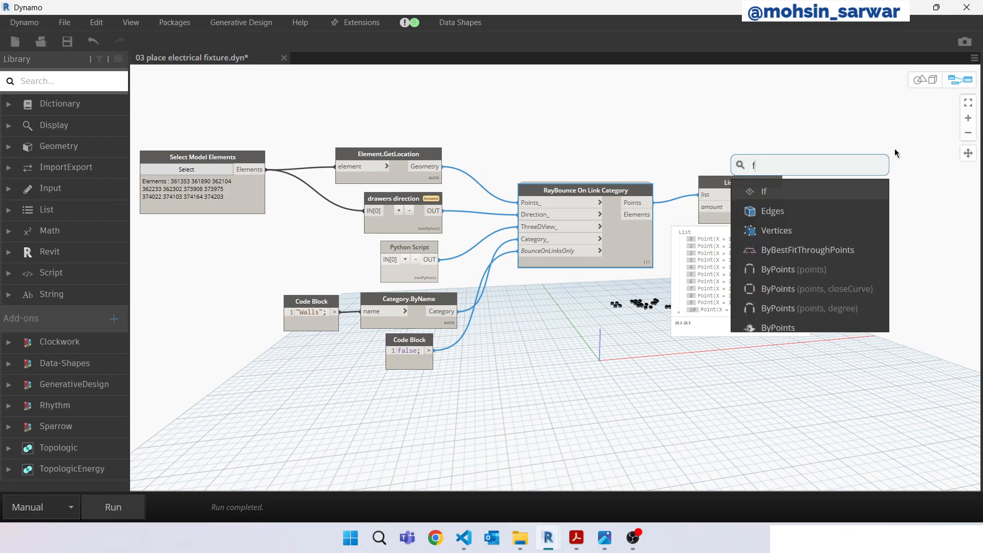
text(amilyind)
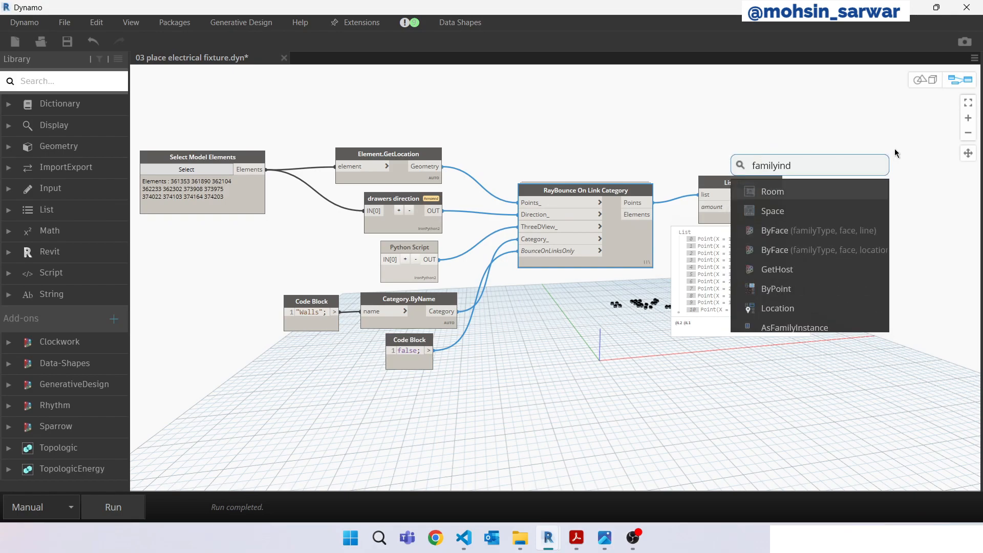
key(Backspace)
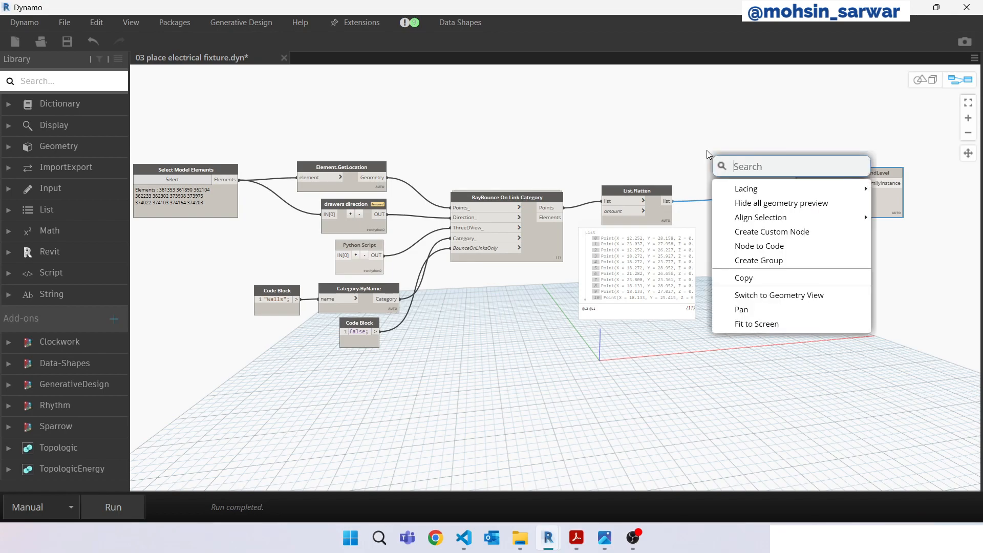
Add a Family Types node set to RJ45:RJ45 and wire it to familyType.
text(family)
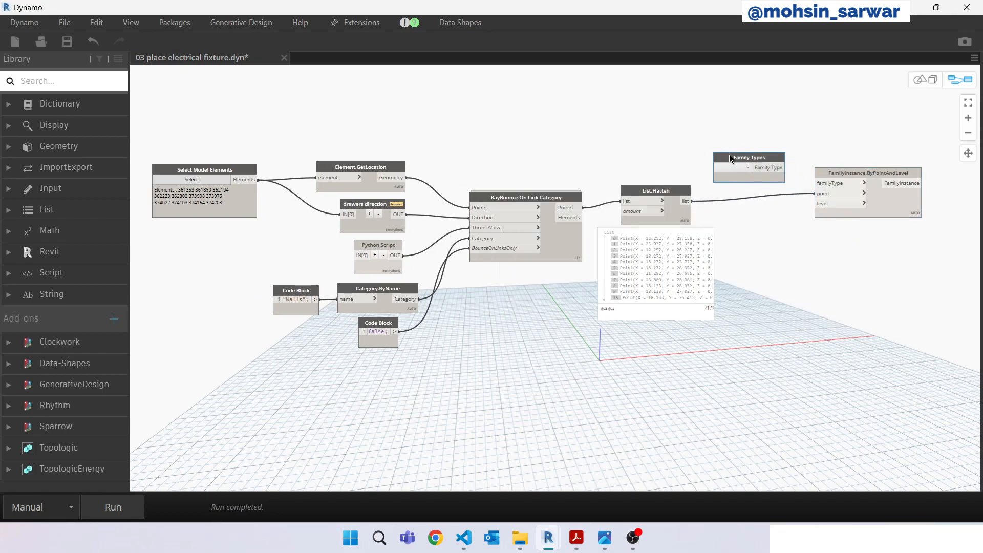
click(767, 169)
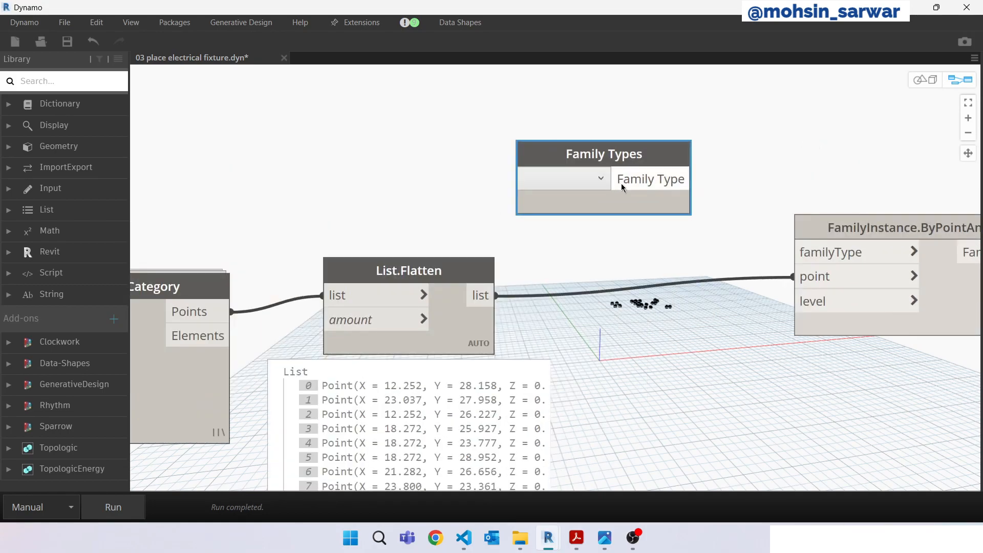
click(559, 178)
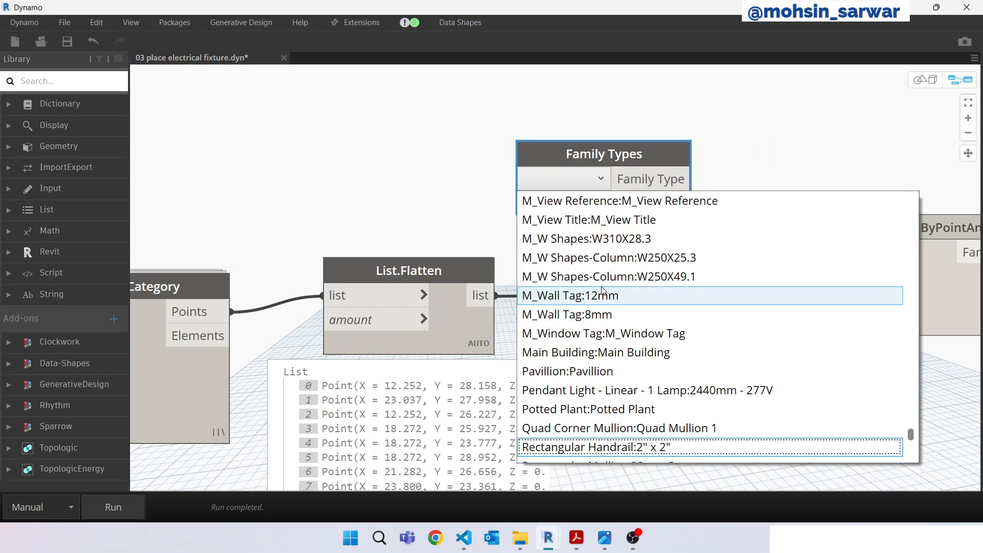
scroll(down, 3)
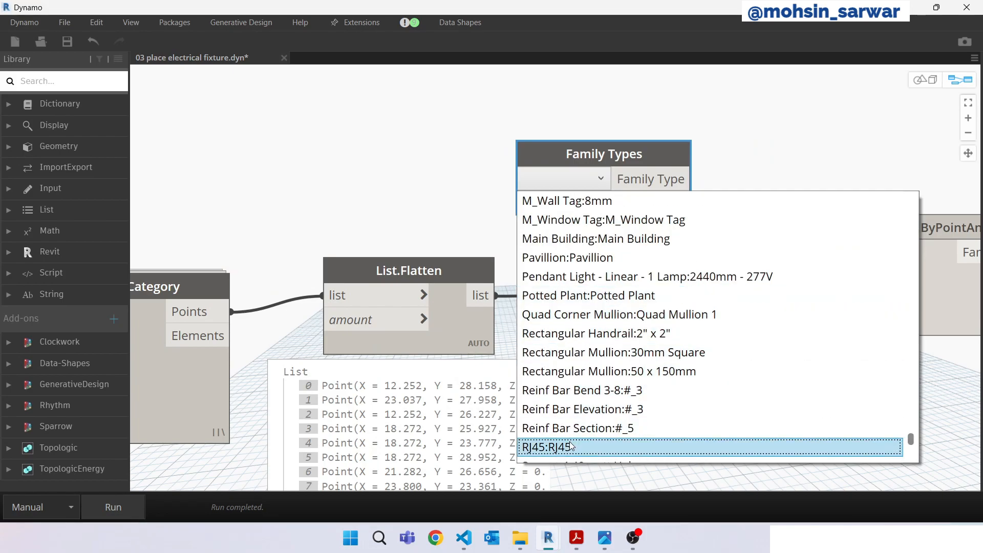
click(570, 447)
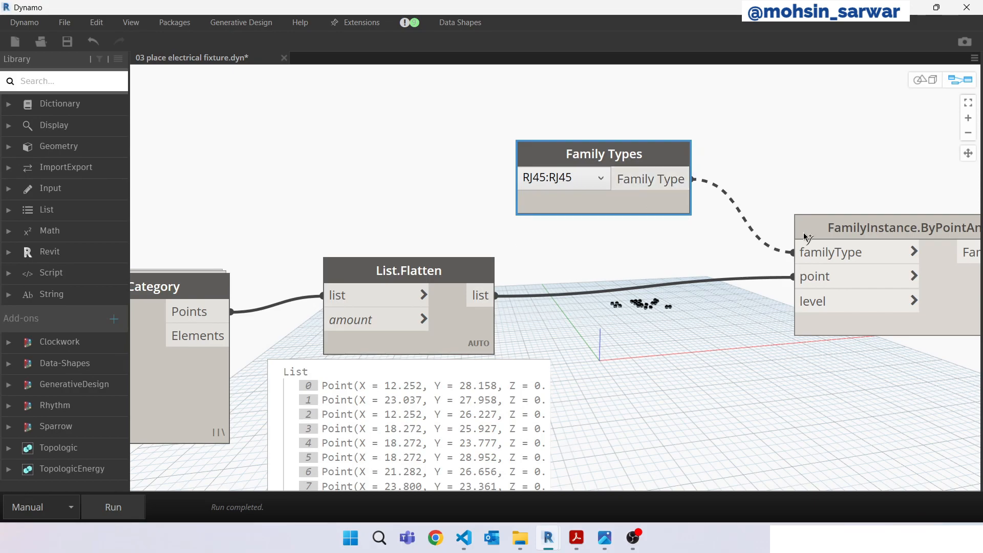
click(408, 271)
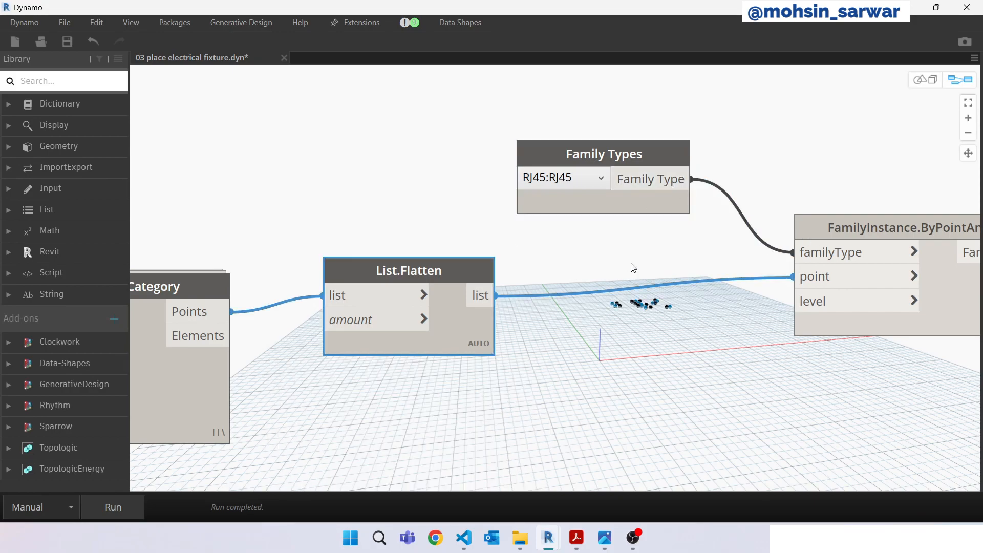
right_click(607, 335)
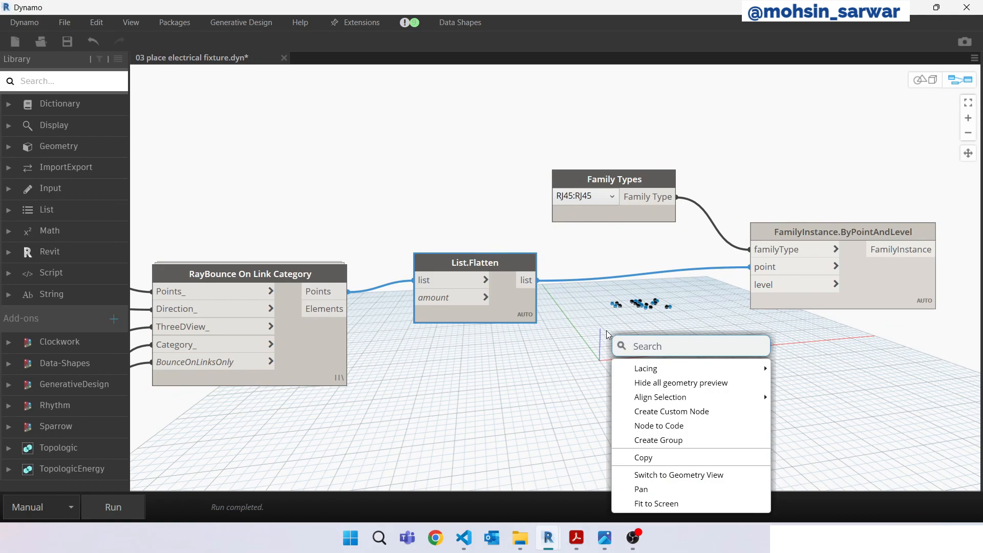
Add an Element.Level node to supply the fixtures' level input.
text(element)
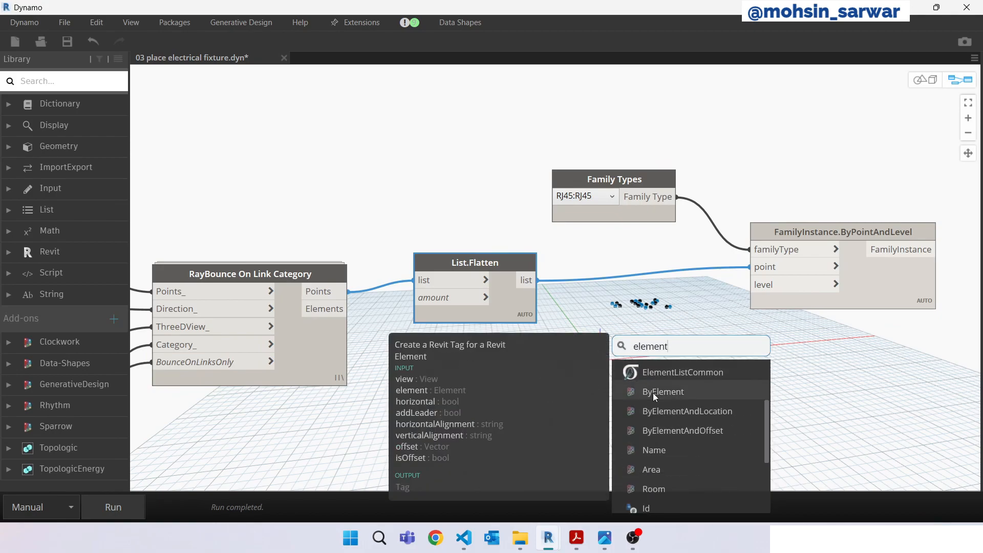
text(lev)
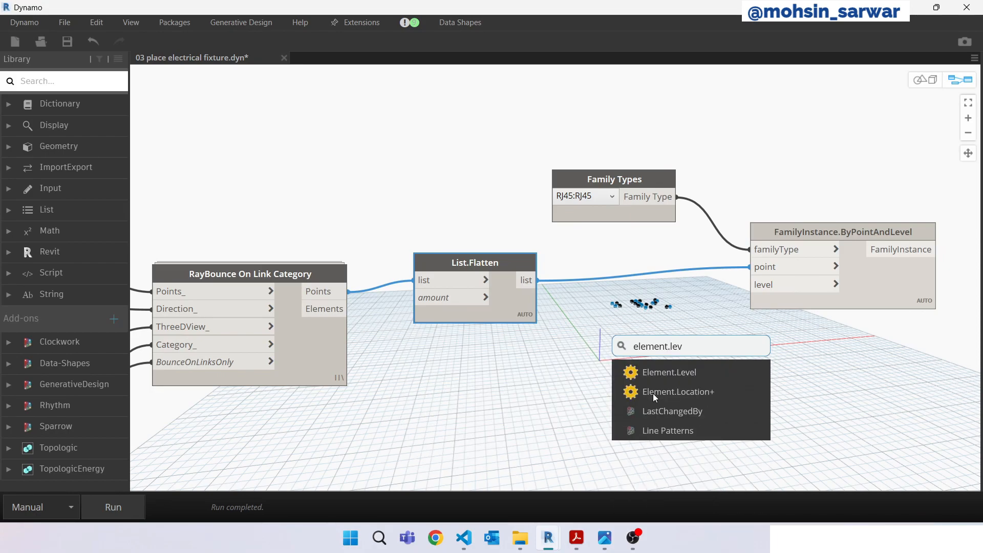
click(668, 372)
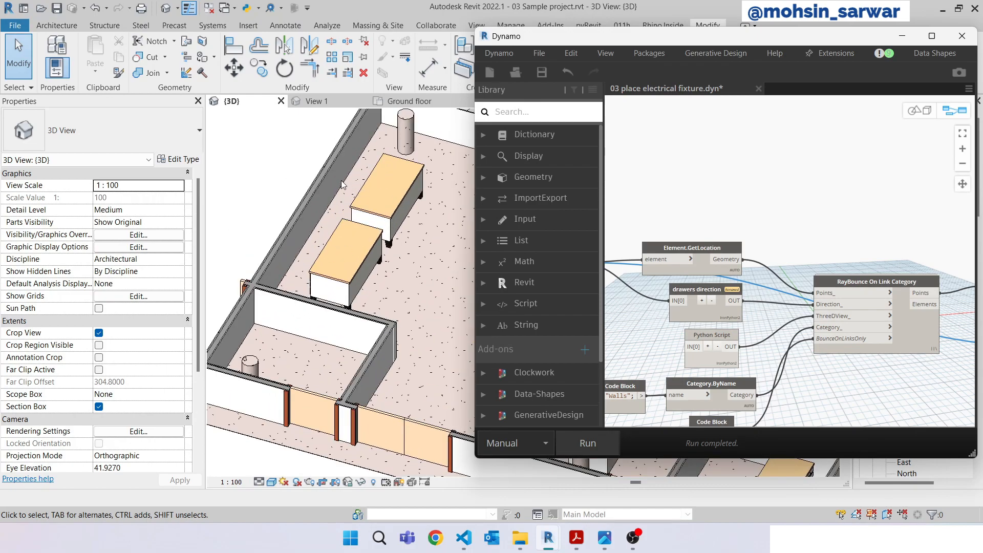
mouse_move(648, 458)
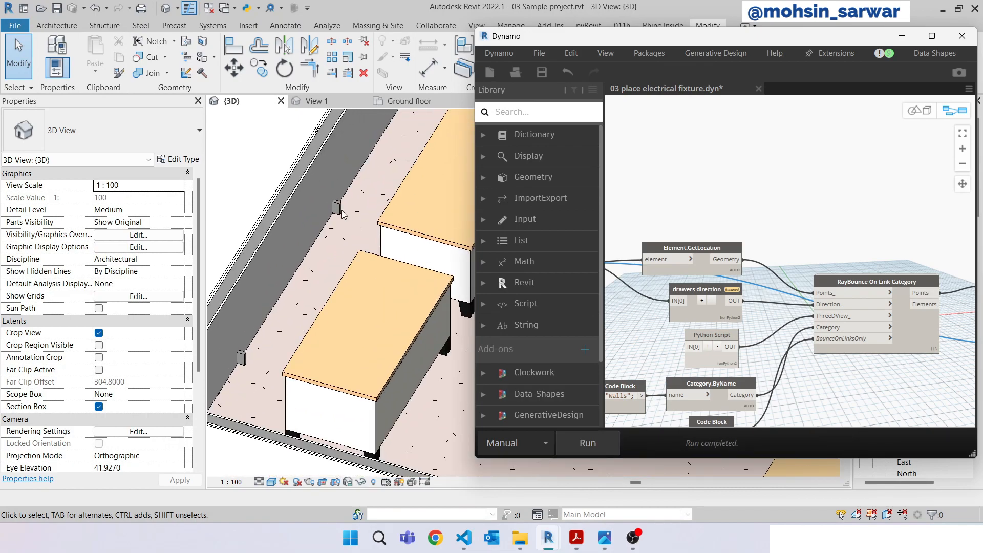
Select a placed RJ45 data device to confirm it is on 01 - Entry Level.
click(337, 209)
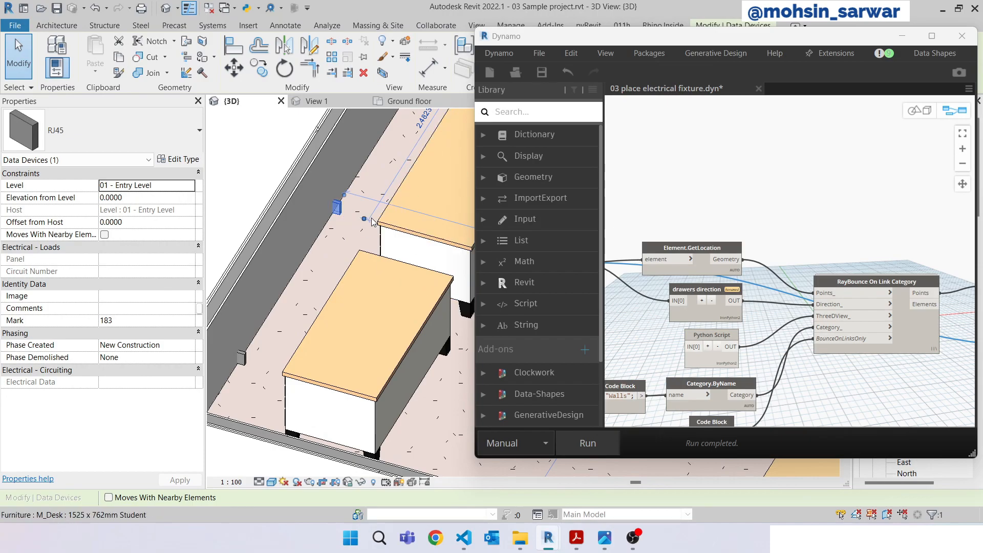
mouse_move(338, 216)
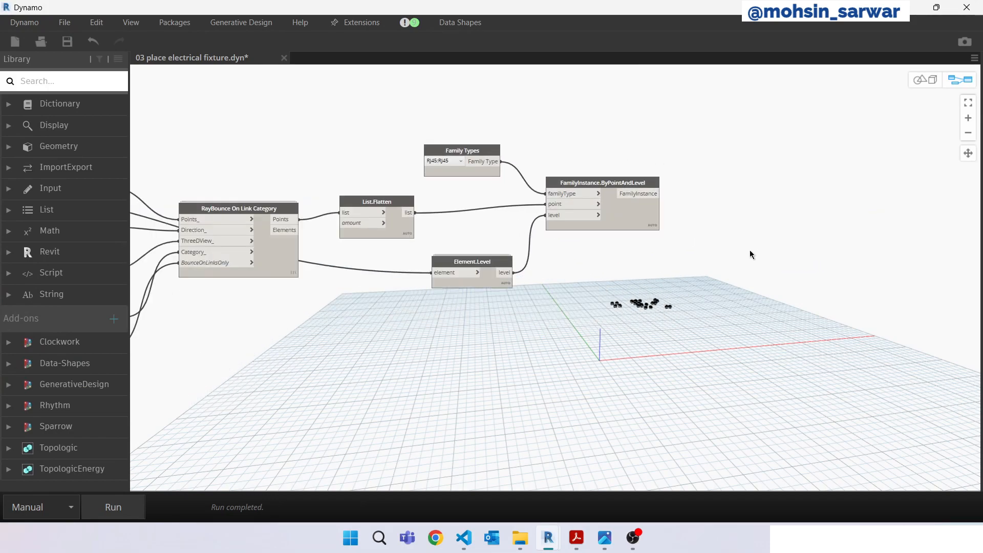
Add FamilyInstance.SetRotation via 'setrot' search and feed it the placed RJ45 fixtures.
right_click(751, 255)
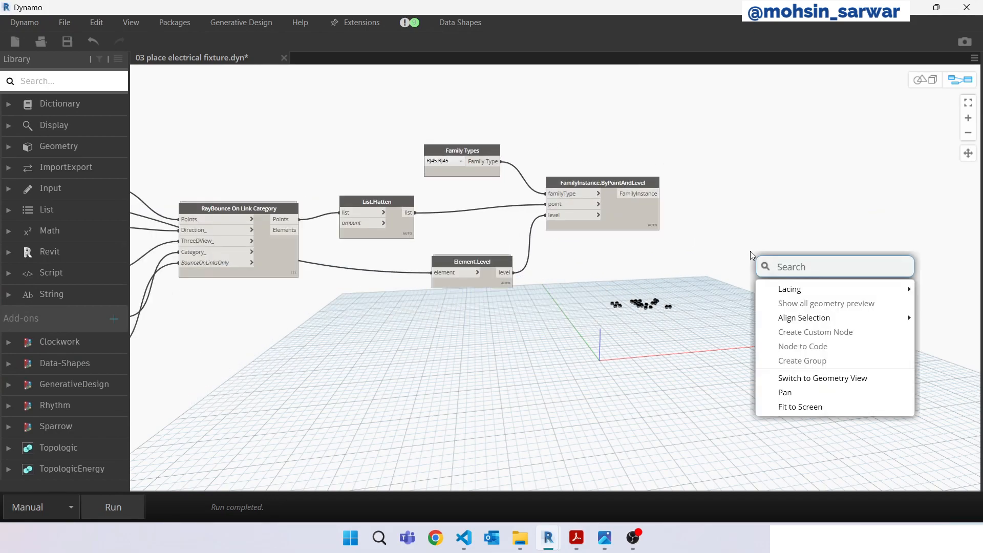
text(set)
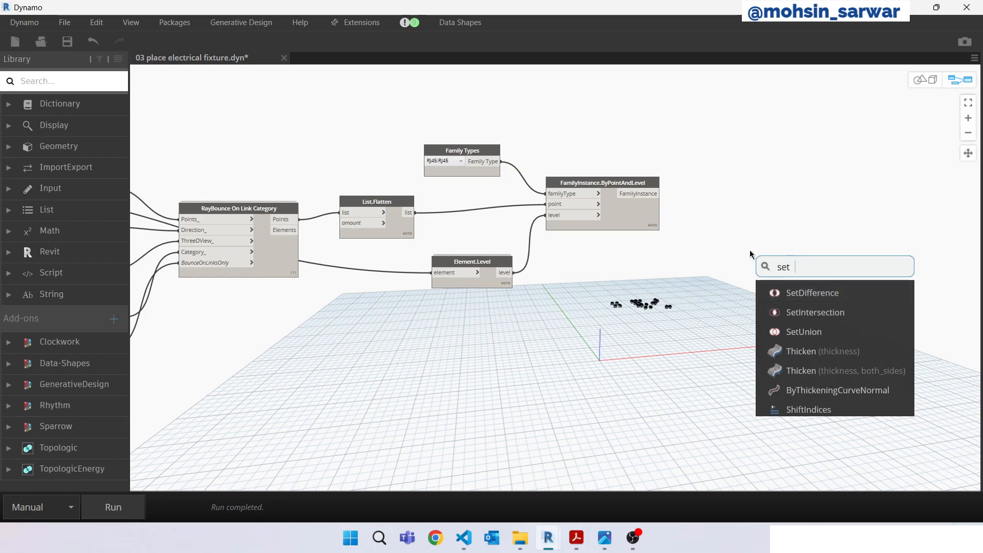
text(rot)
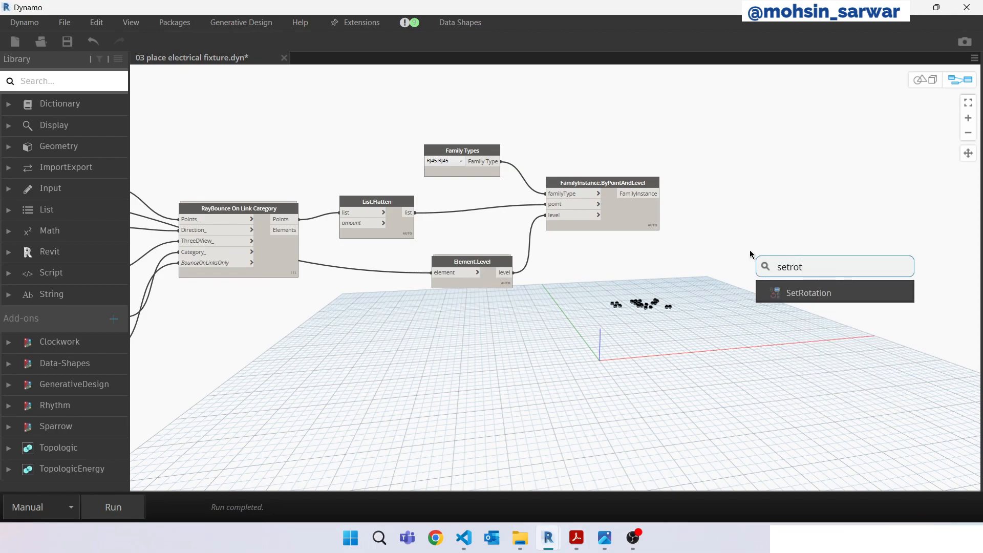
click(808, 292)
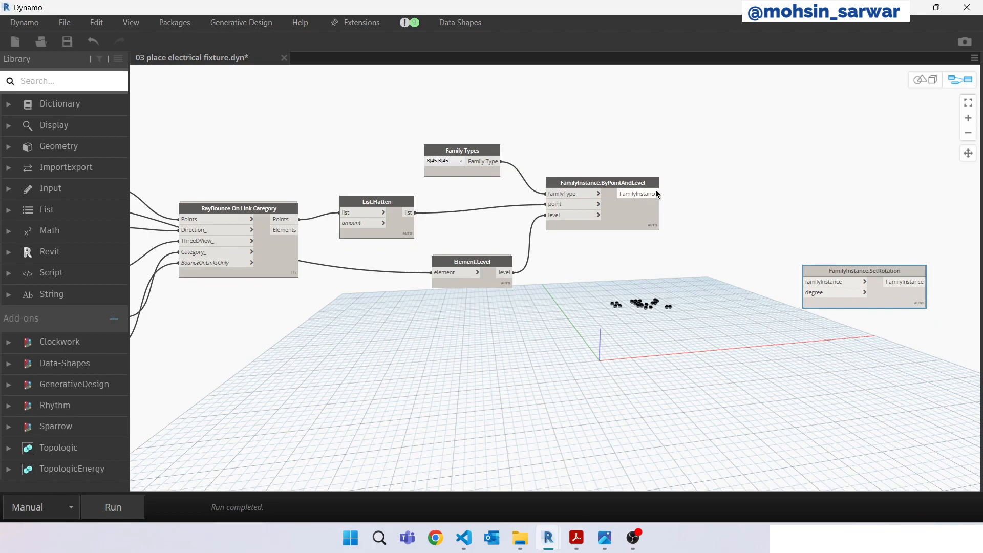
drag(657, 193, 853, 276)
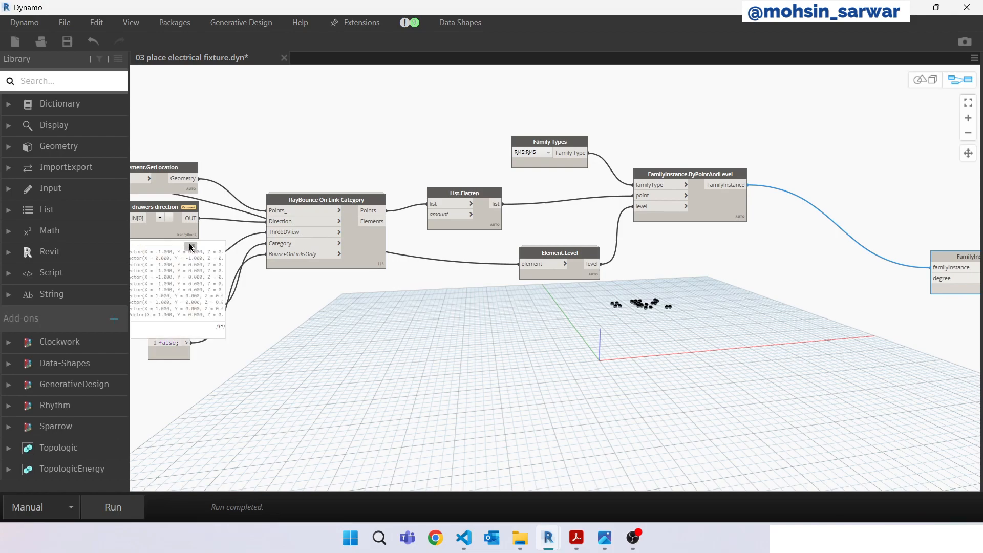
right_click(759, 267)
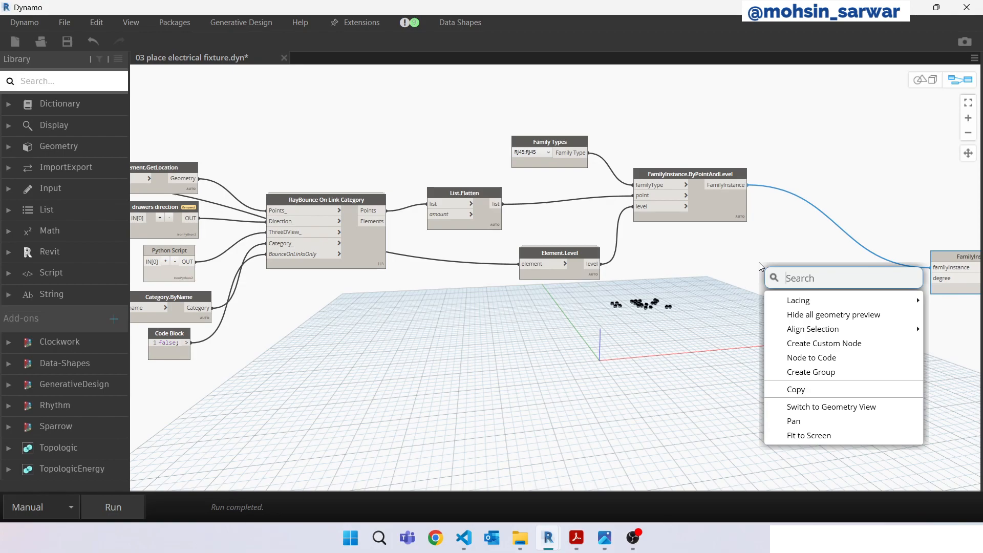
Add Vector.AngleAboutAxis with a Vector.YAxis node as its other vector.
text(angle)
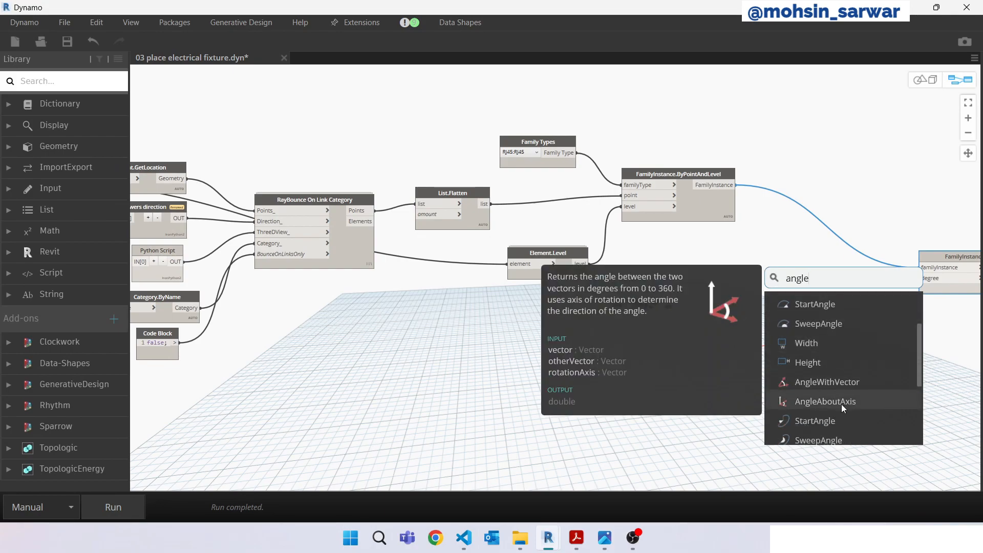
click(825, 401)
text(y)
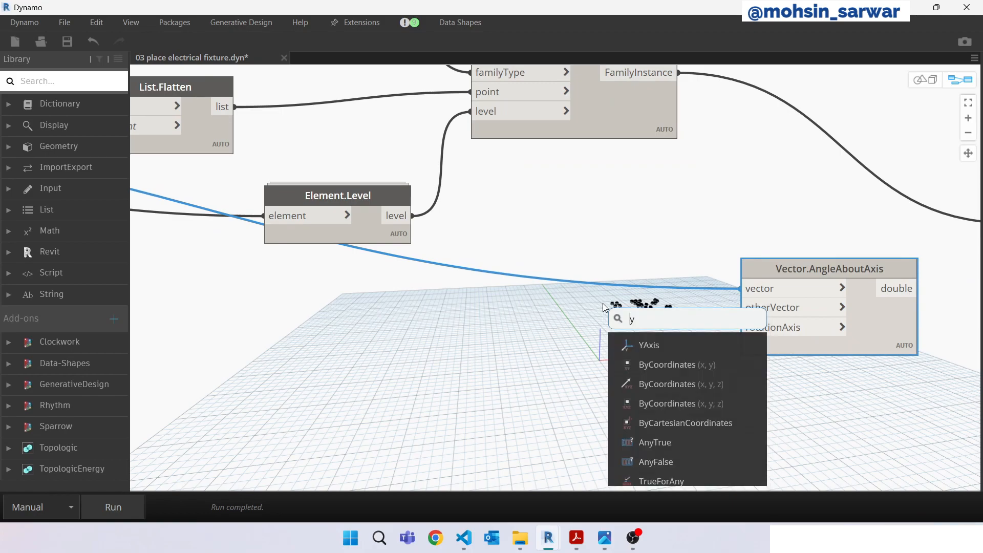
click(649, 344)
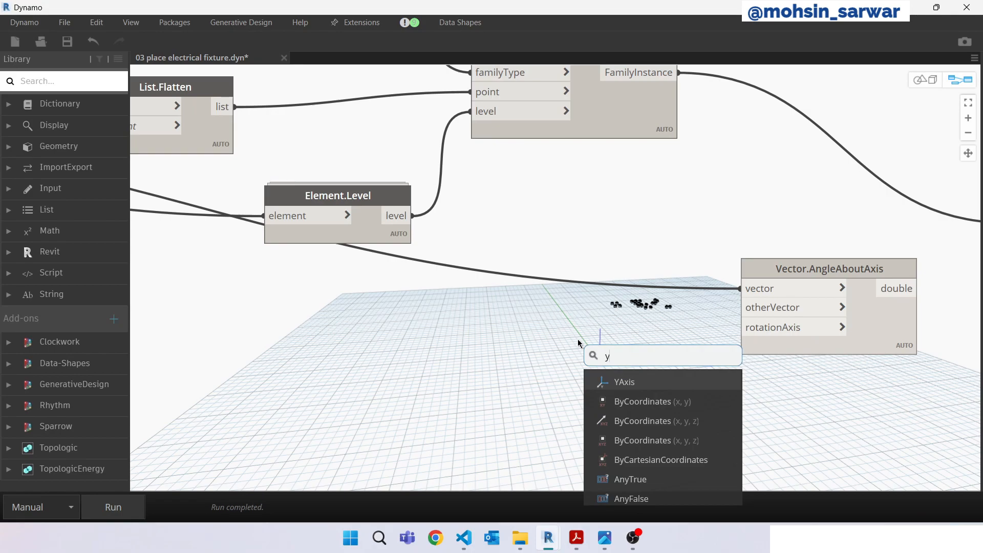
click(623, 382)
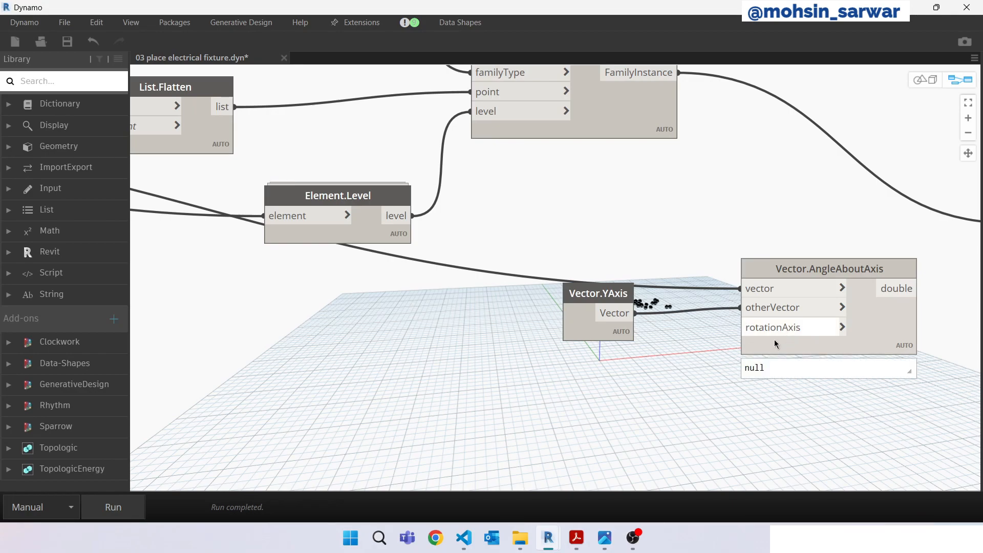
Add a Vector.ZAxis node for the rotation axis.
text(z)
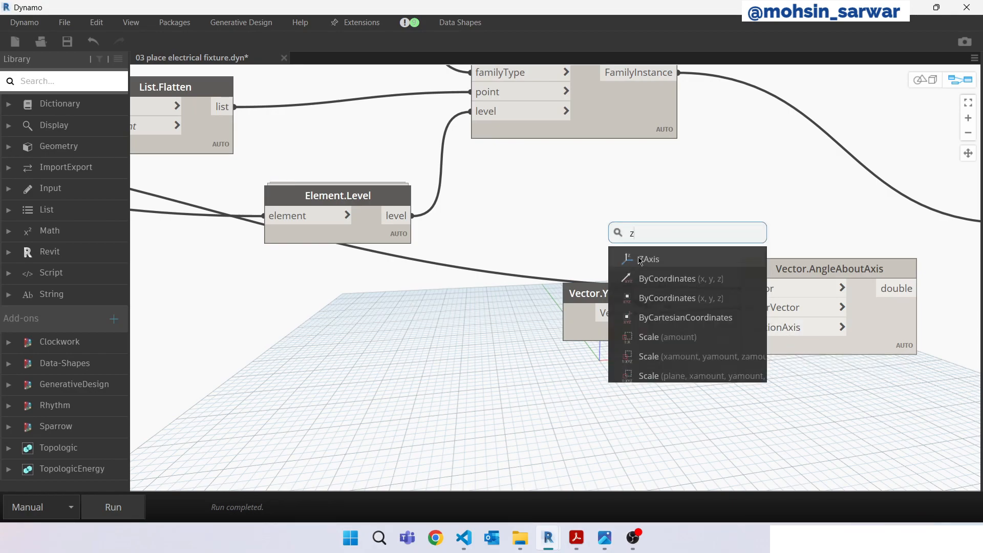
text(ax)
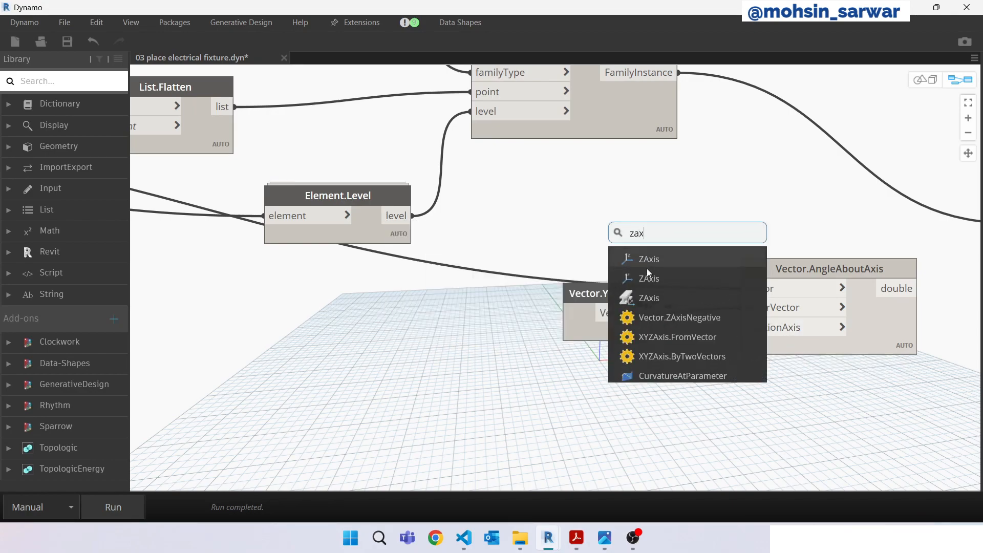
click(648, 258)
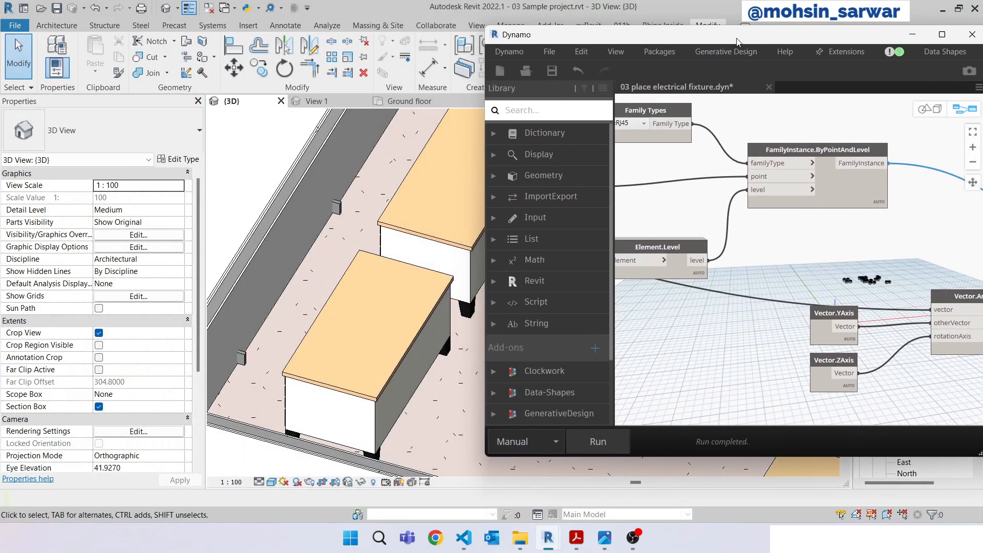
Rerun the graph and select a placed RJ45 fixture to check its rotation.
click(596, 441)
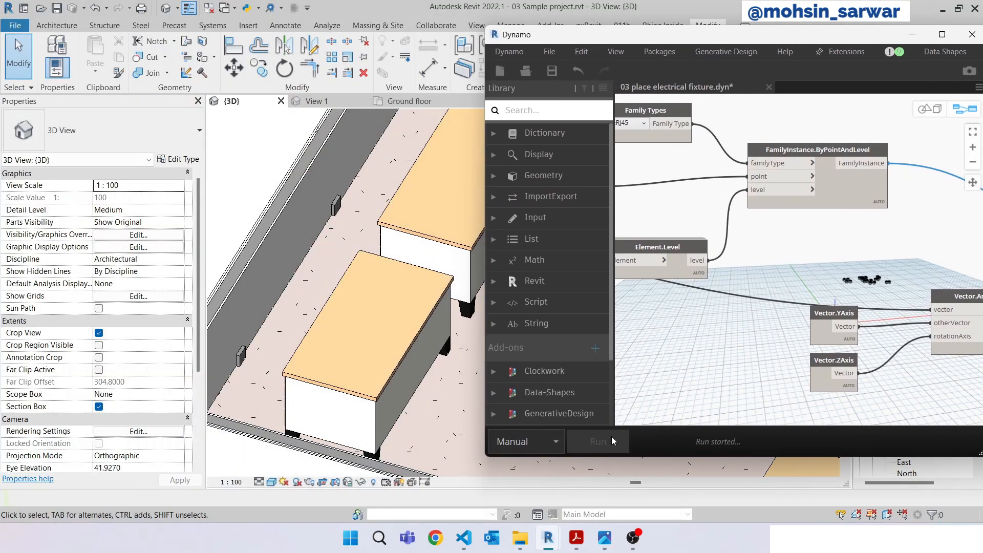
click(596, 441)
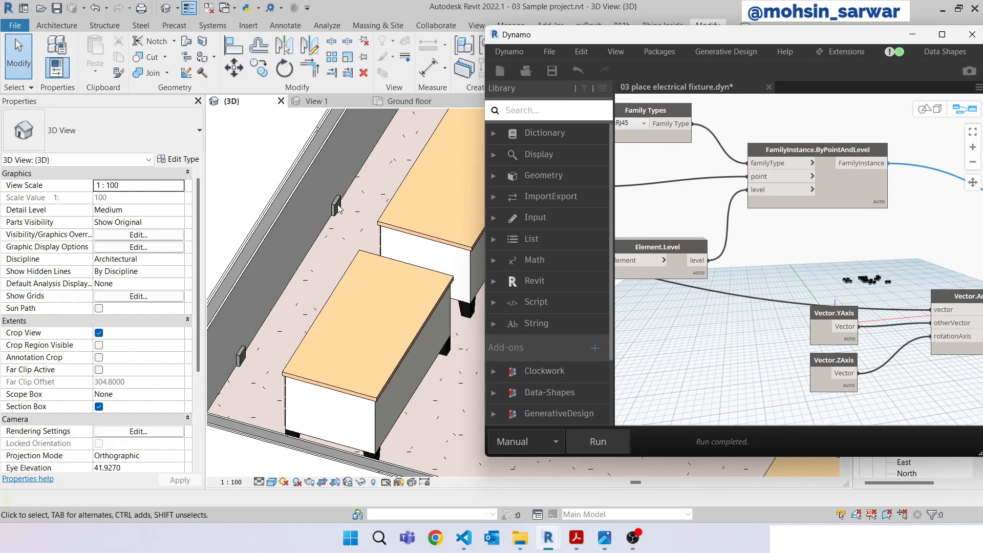
click(338, 204)
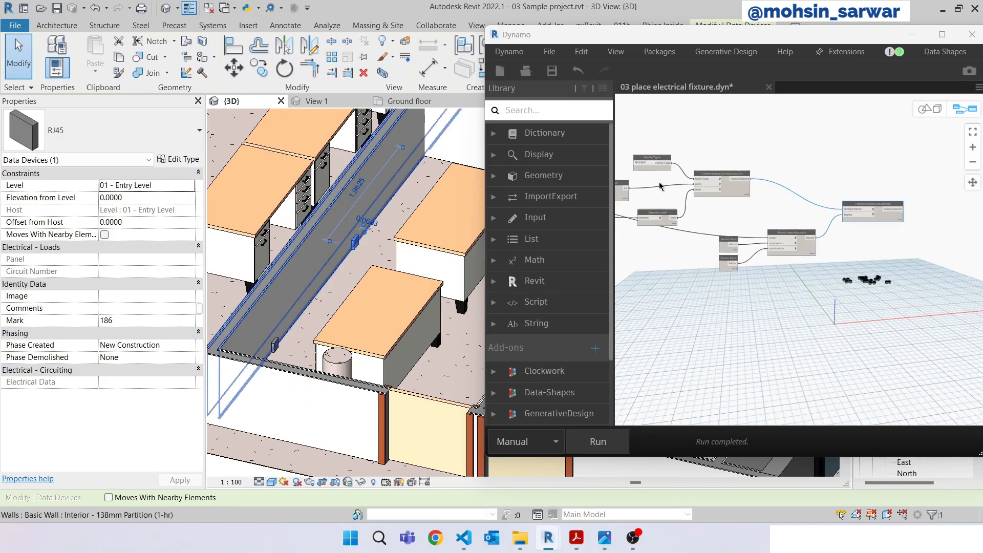
right_click(787, 216)
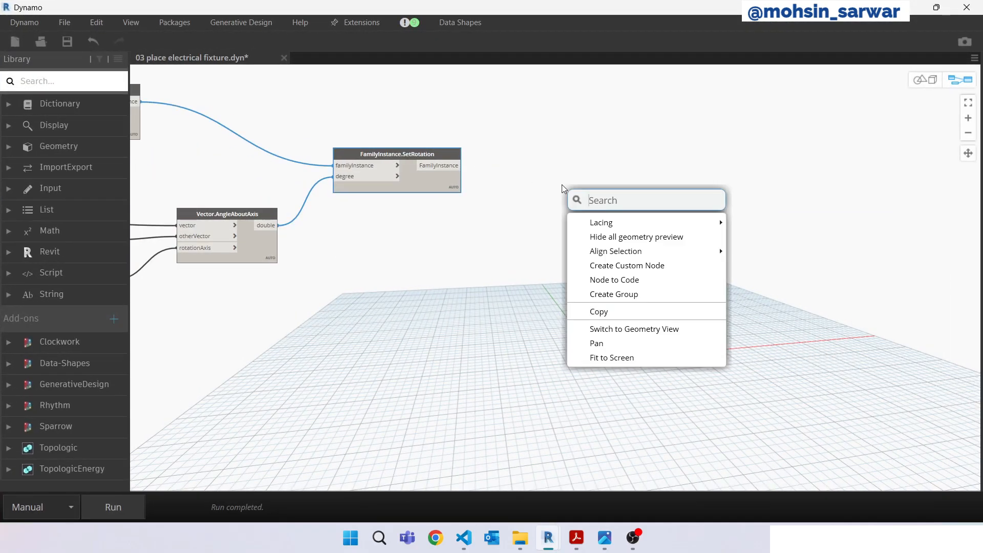
Search the canvas for the Element.SetParameterByName node.
text(setpar)
text(0.3)
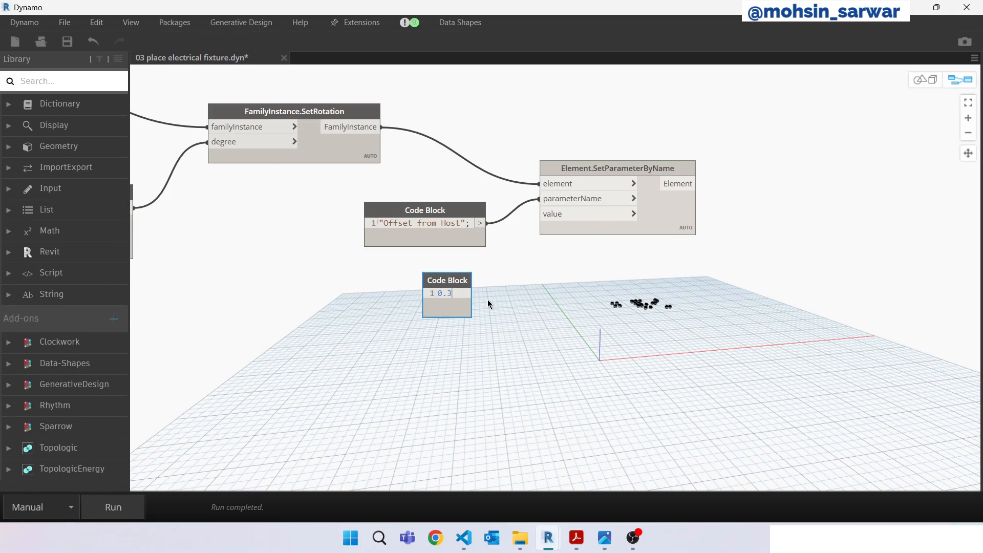
text(;)
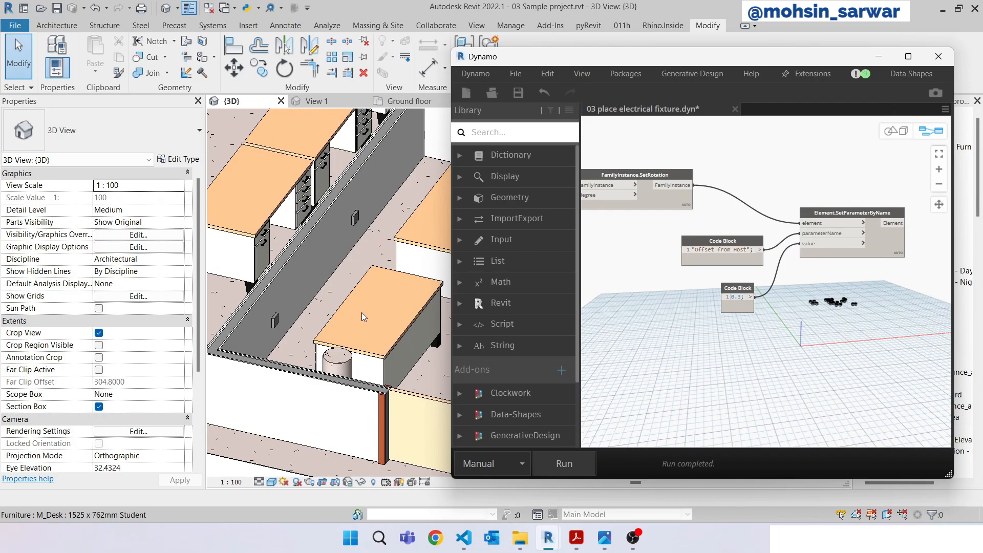
Select an RJ45 fixture to verify its 0.3 Offset from Host, then minimize Dynamo to view the model.
click(356, 216)
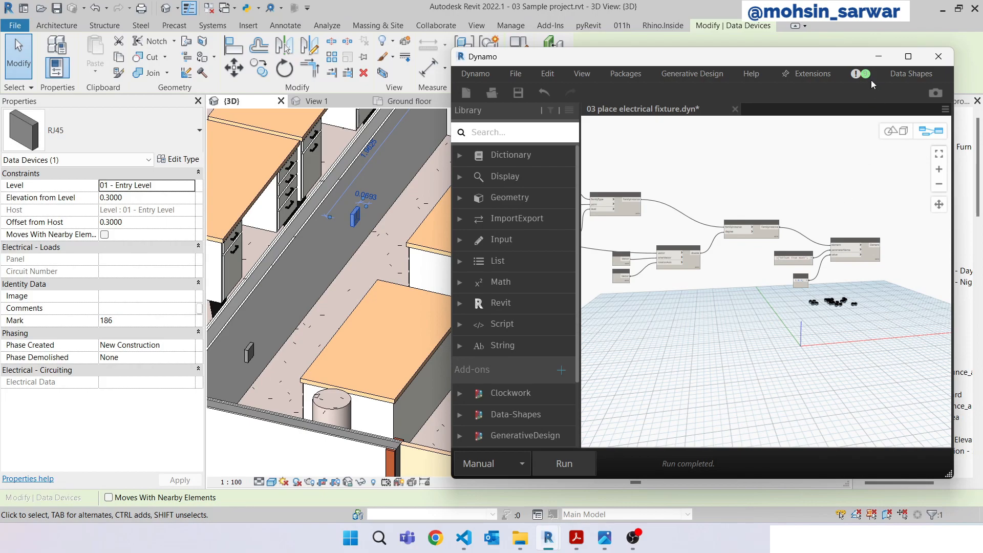
click(938, 56)
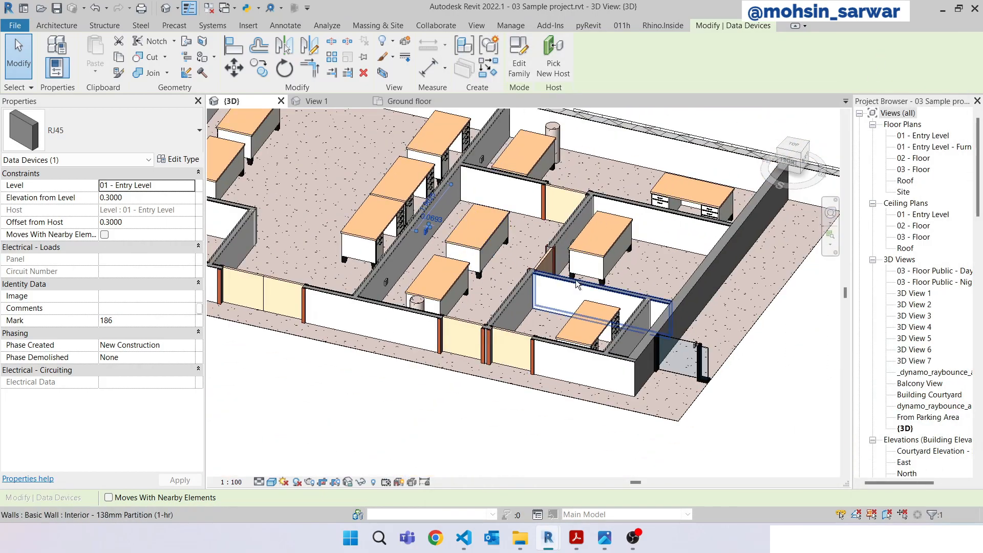